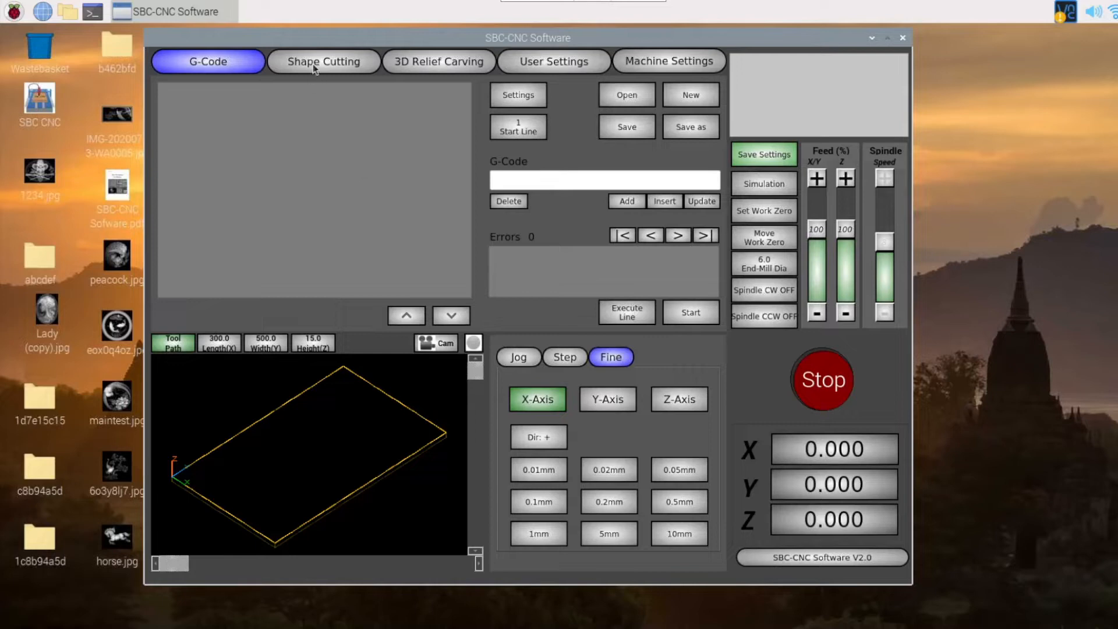
Add a default ellipse (25 mm, centre X 36 Y 90) in the Shape Cutting workspace.
{"action": "left_click", "coordinate": [323, 62]}
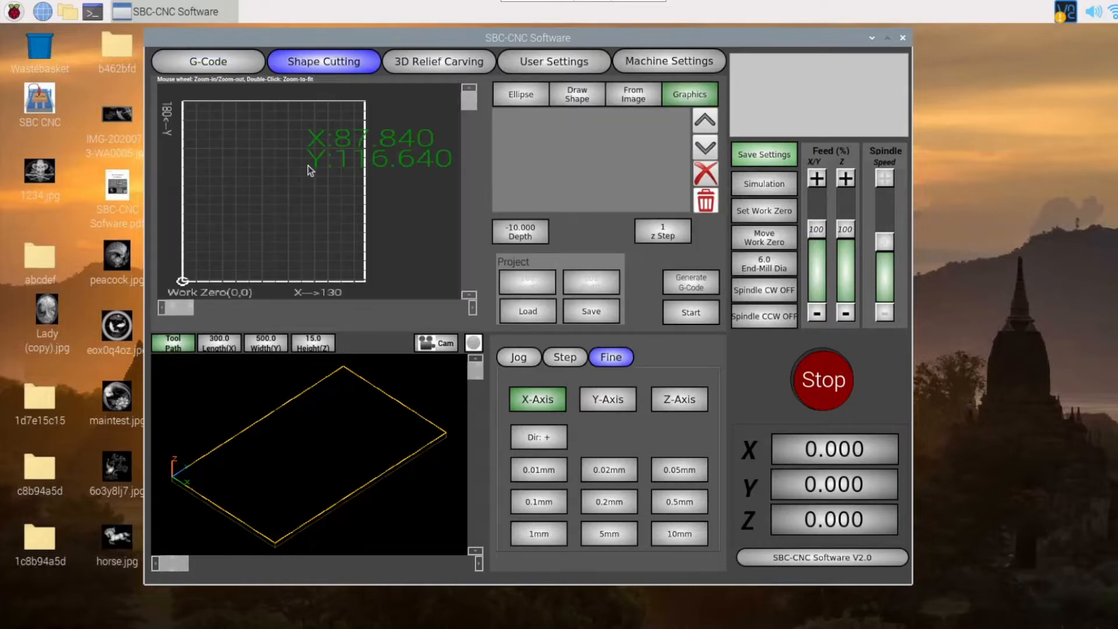
{"action": "mouse_move", "coordinate": [584, 101]}
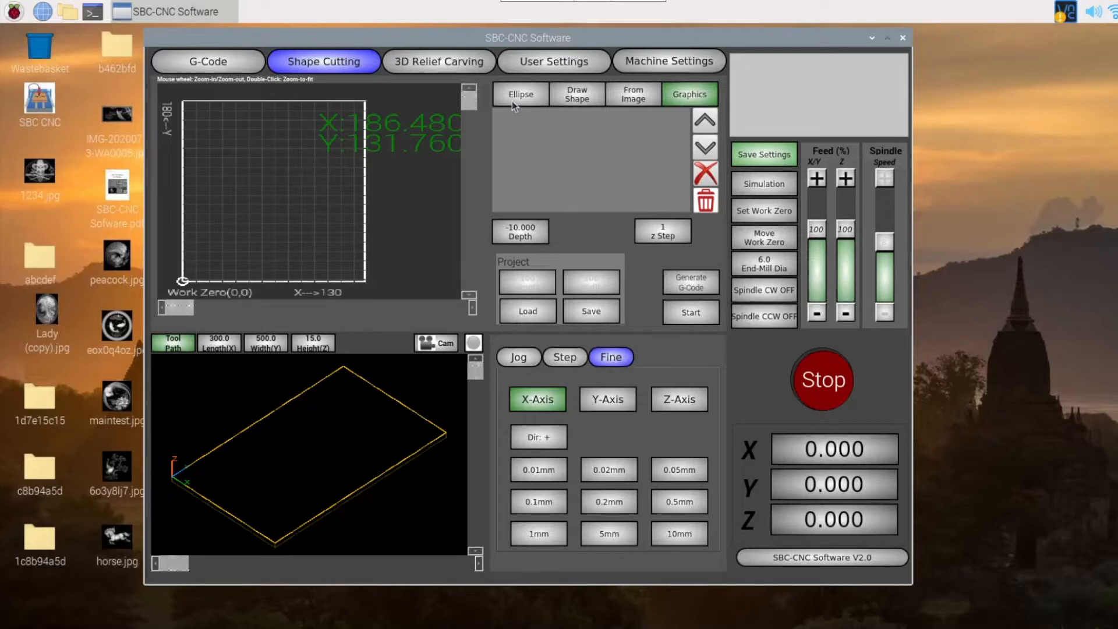
{"action": "left_click", "coordinate": [520, 93]}
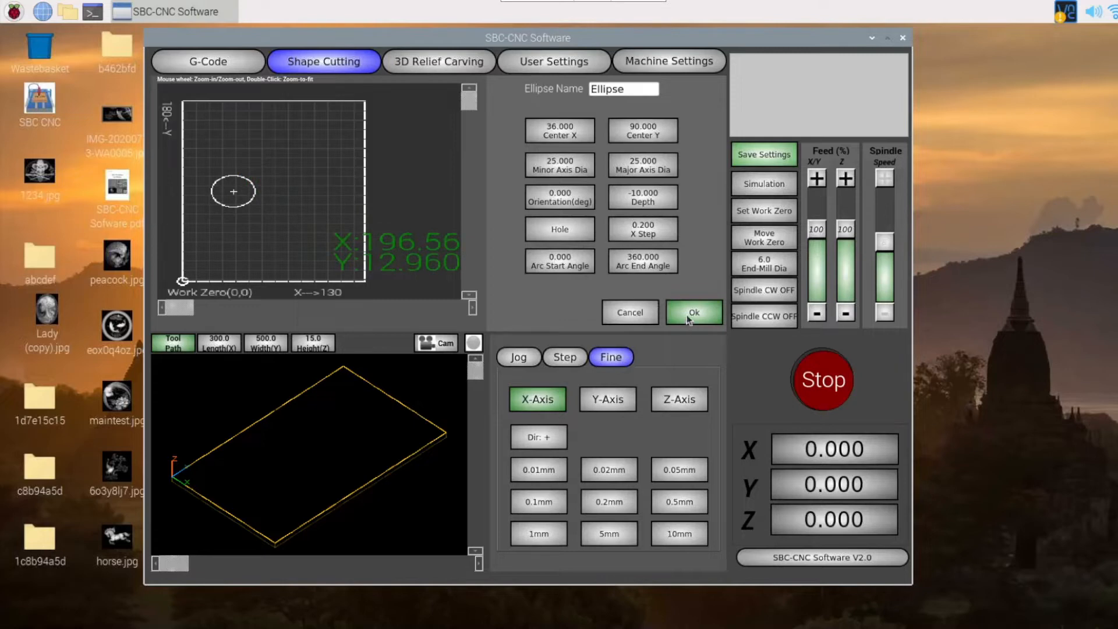
Accept the ellipse, start a drawn shape and load horse.jpg from the Desktop as its background image.
{"action": "left_click", "coordinate": [692, 312]}
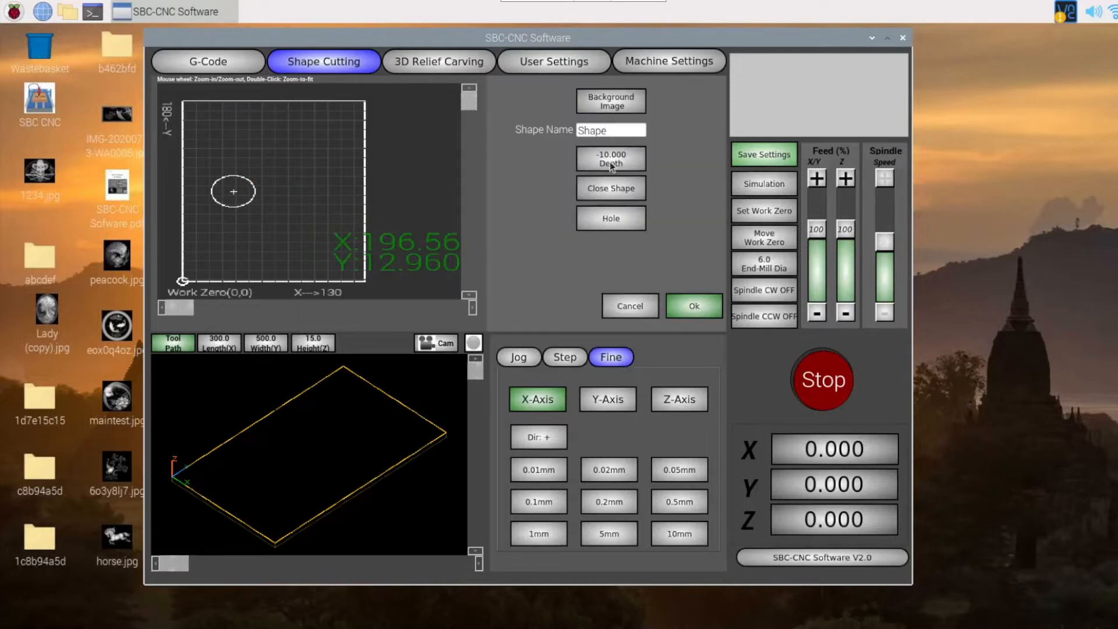
{"action": "mouse_move", "coordinate": [262, 237]}
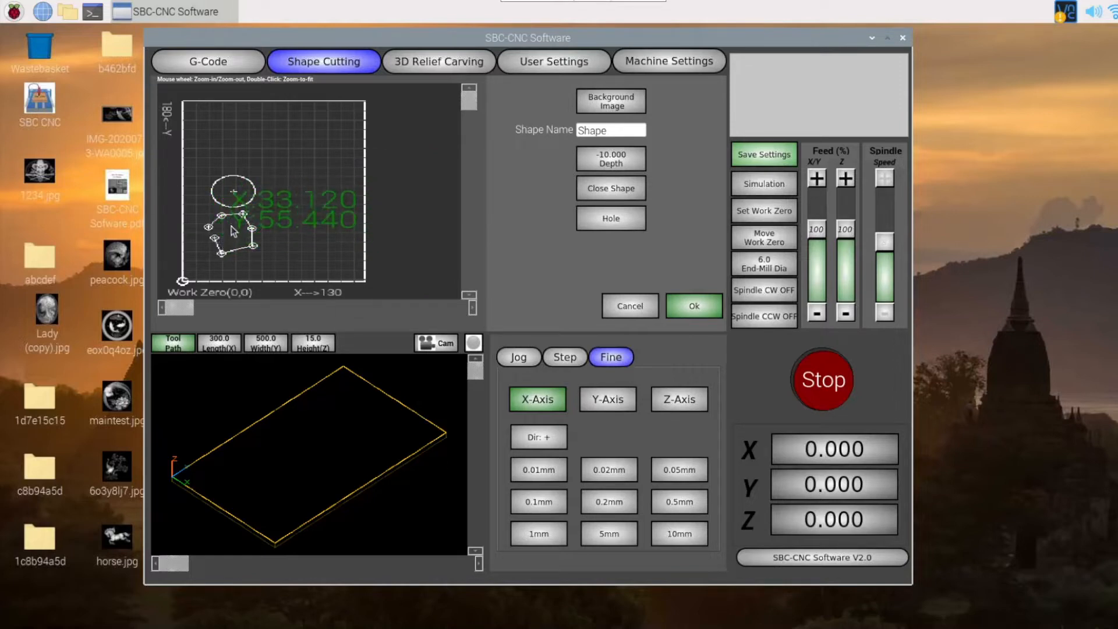
{"action": "mouse_move", "coordinate": [379, 216]}
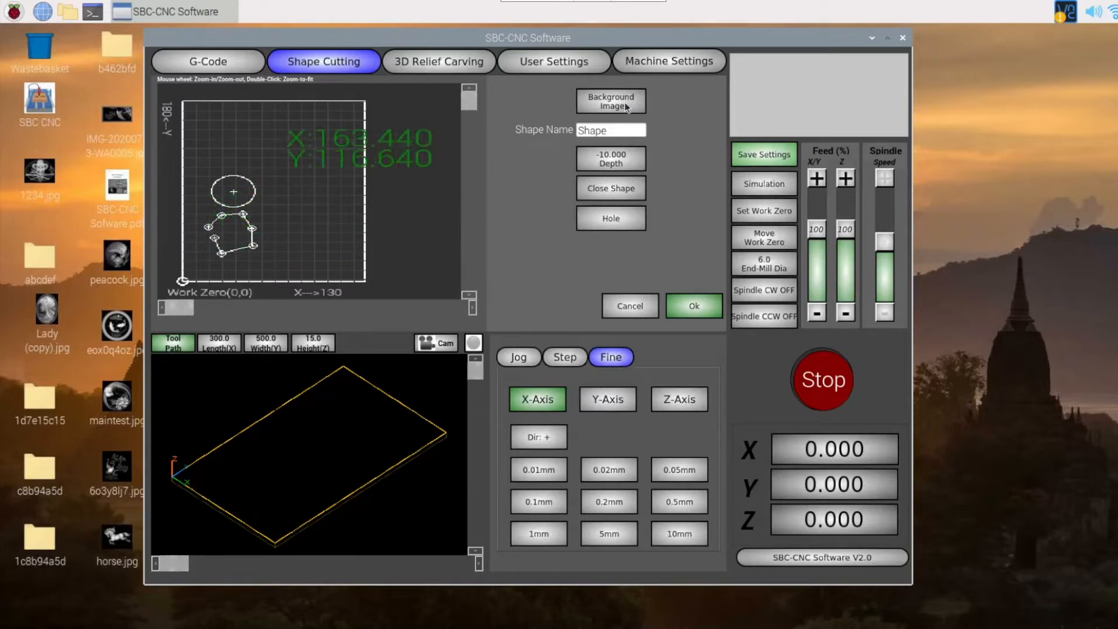
{"action": "left_click", "coordinate": [610, 100]}
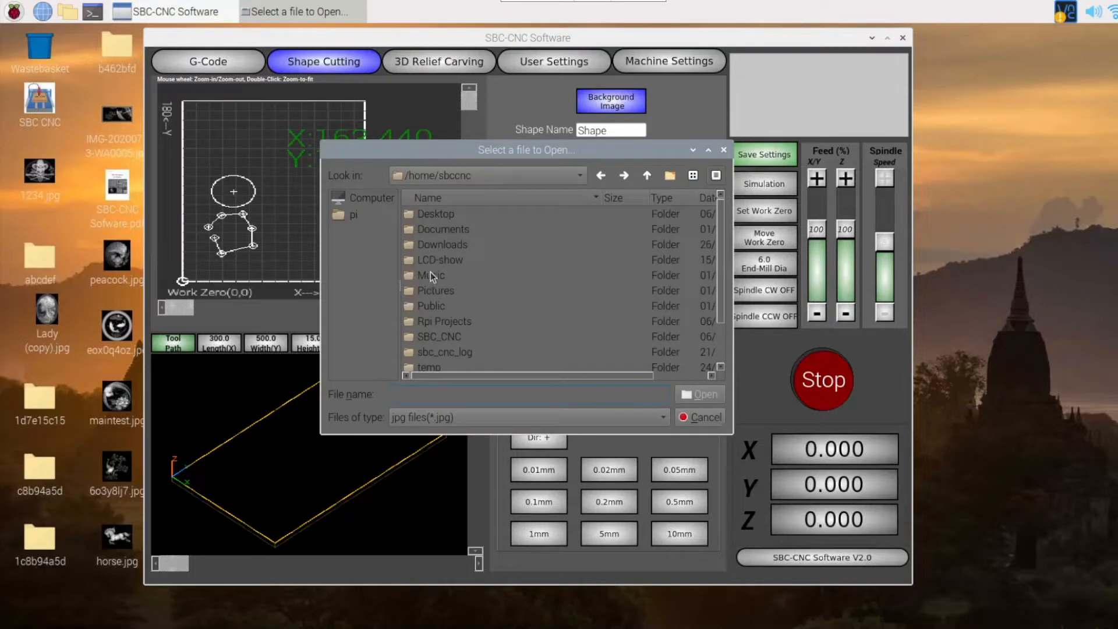
{"action": "double_click", "coordinate": [437, 214]}
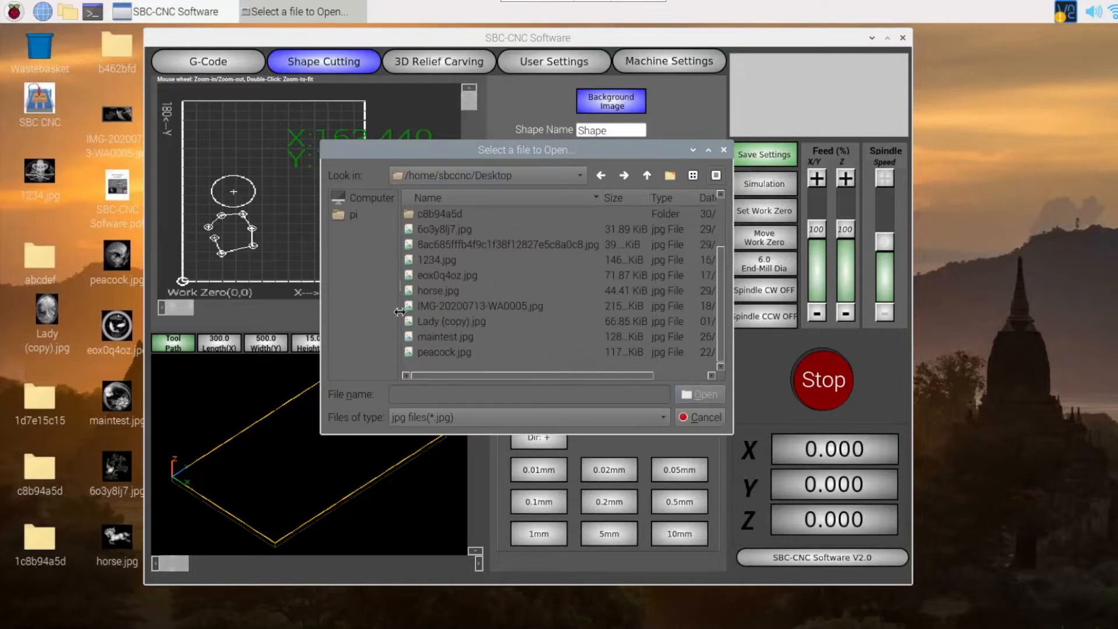
{"action": "left_click", "coordinate": [438, 290]}
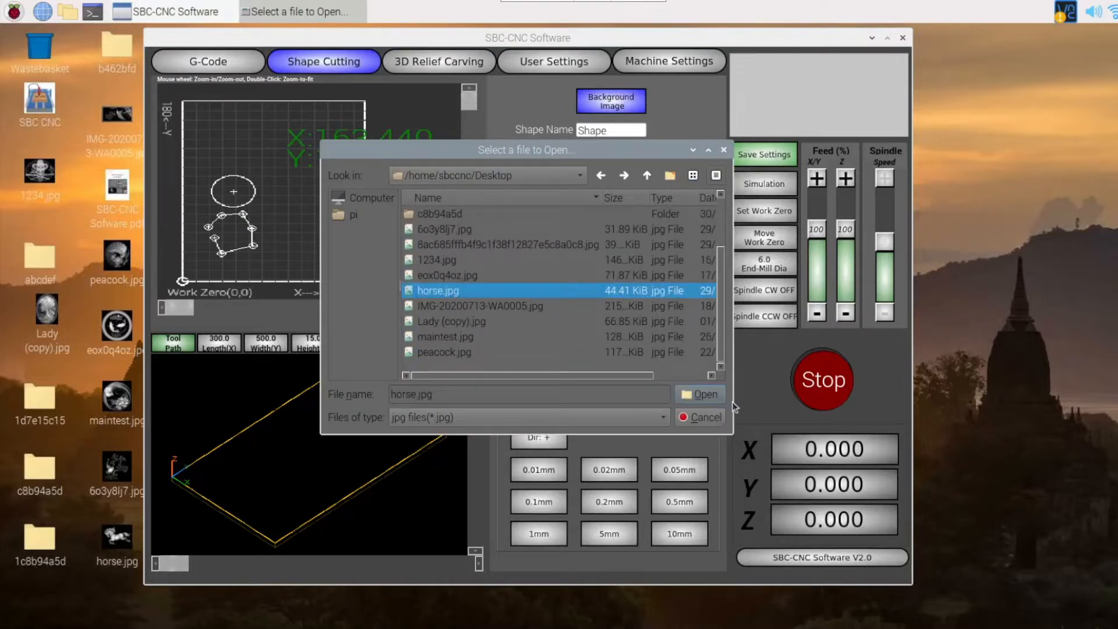
{"action": "left_click", "coordinate": [703, 393]}
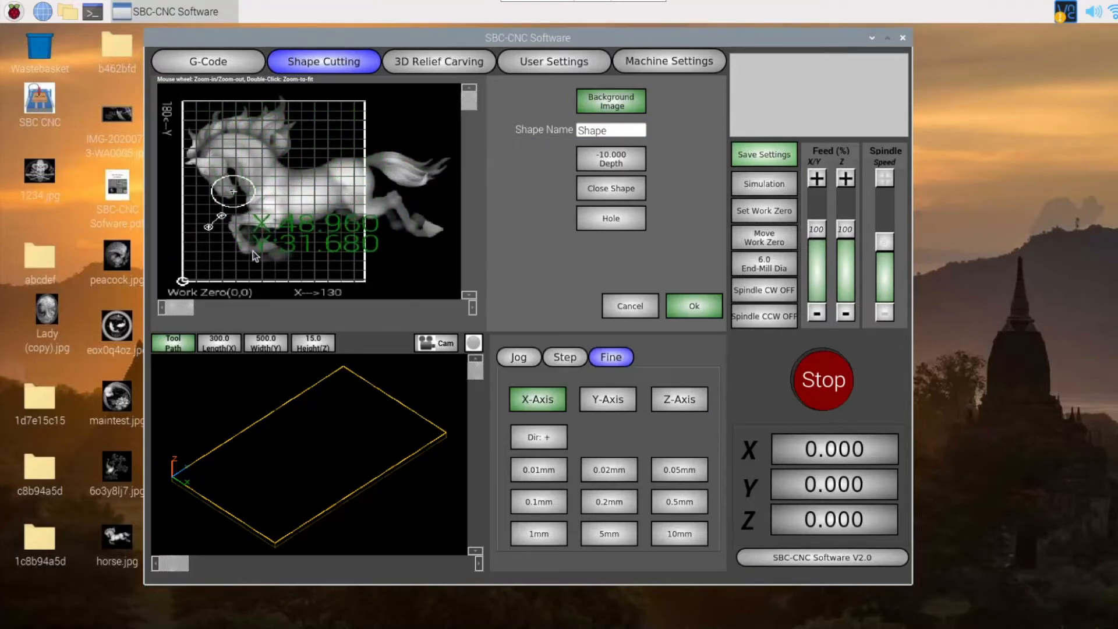
{"action": "mouse_move", "coordinate": [285, 163]}
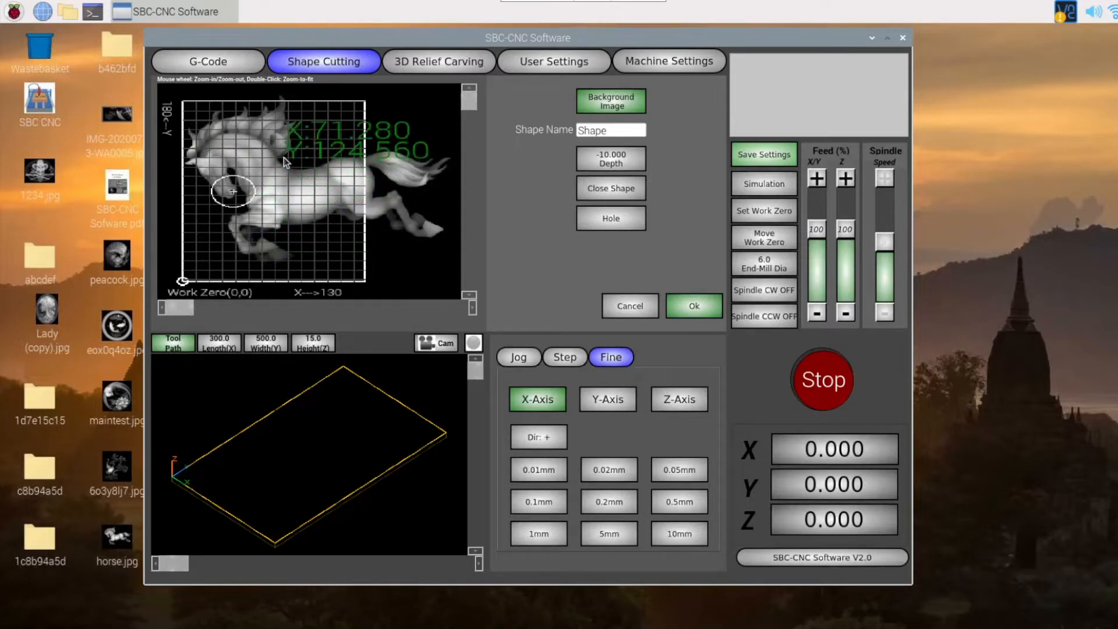
{"action": "mouse_move", "coordinate": [286, 164]}
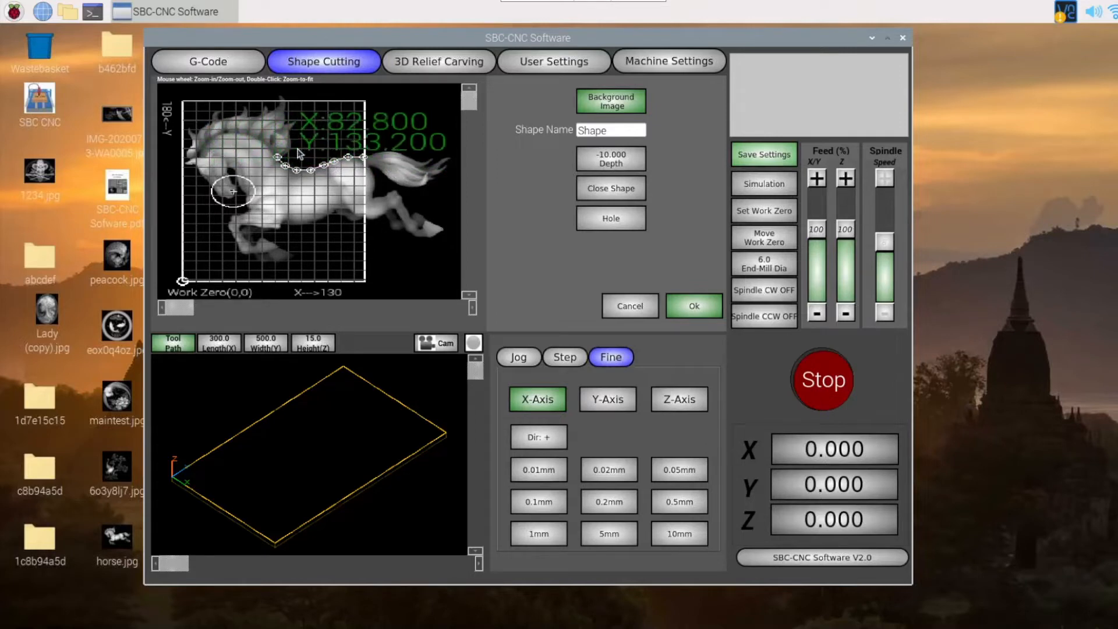
{"action": "mouse_move", "coordinate": [350, 181]}
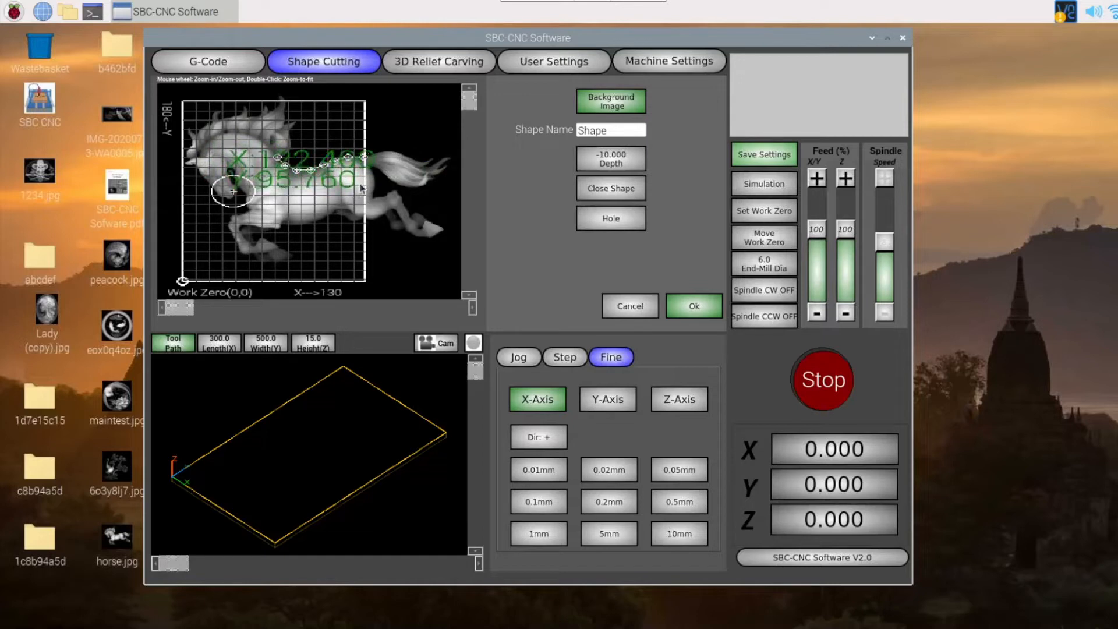
{"action": "mouse_move", "coordinate": [429, 230]}
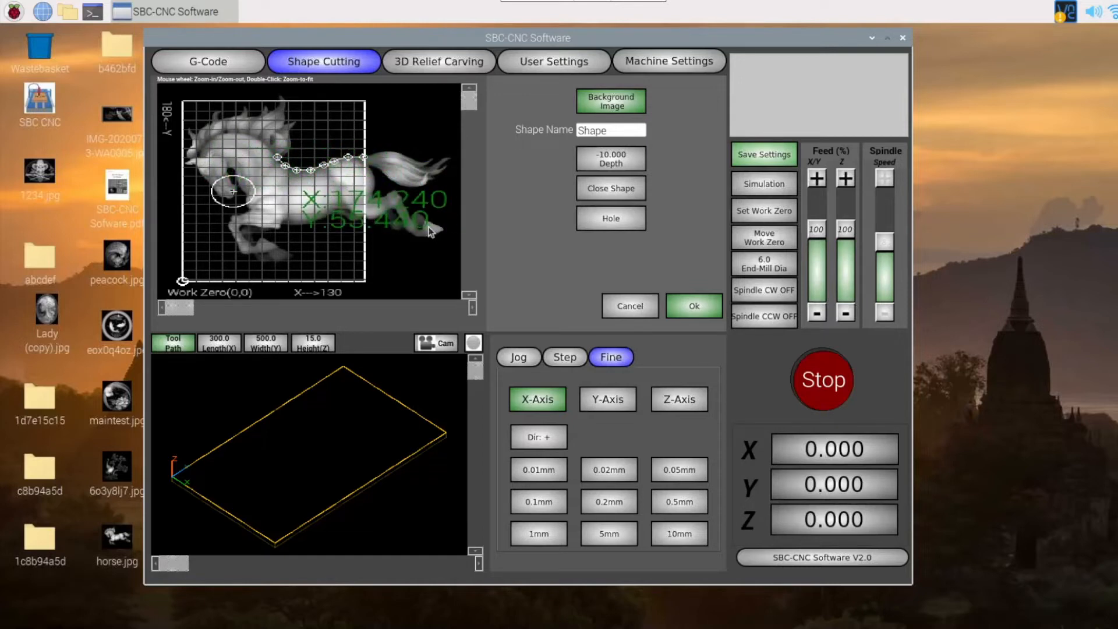
{"action": "mouse_move", "coordinate": [375, 168]}
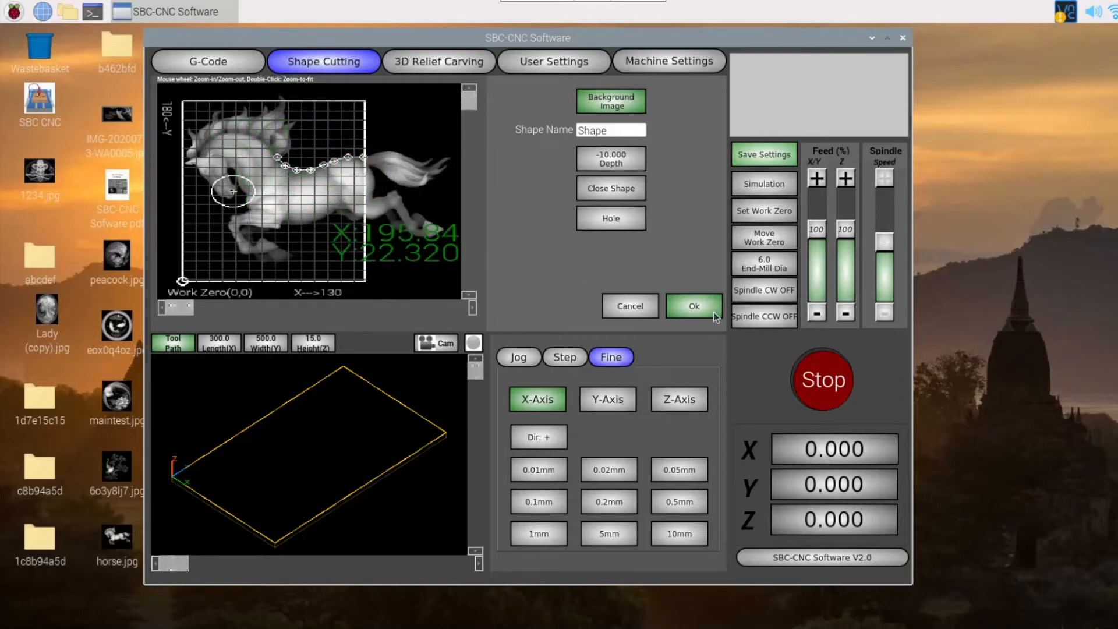
Finish the traced shape along the horse's back so it is listed beneath the Ellipse.
{"action": "left_click", "coordinate": [692, 305]}
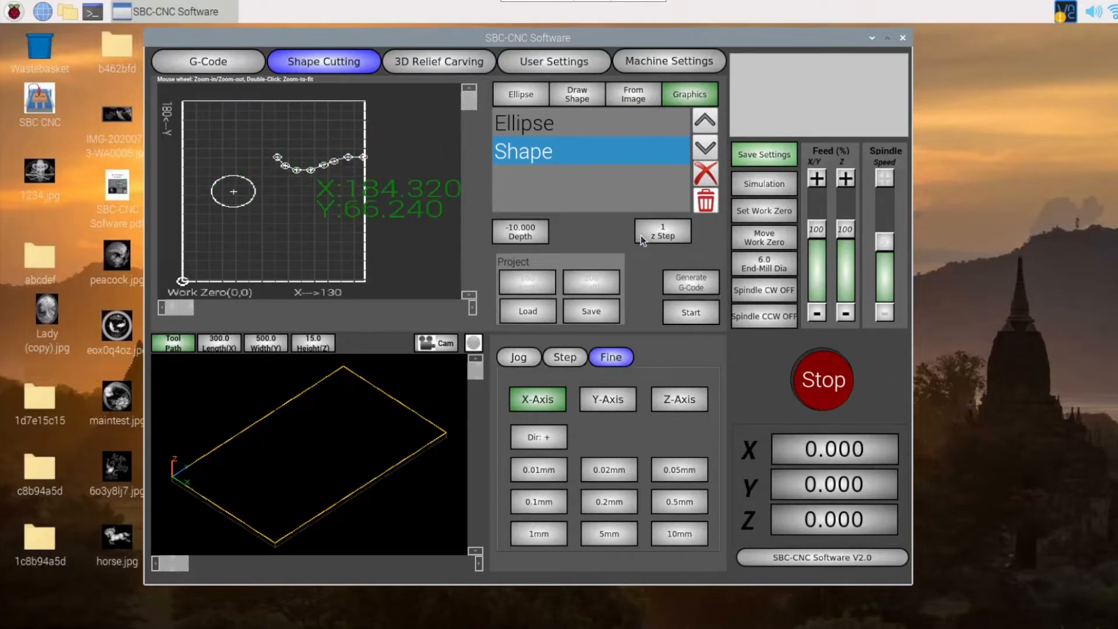
{"action": "mouse_move", "coordinate": [628, 212]}
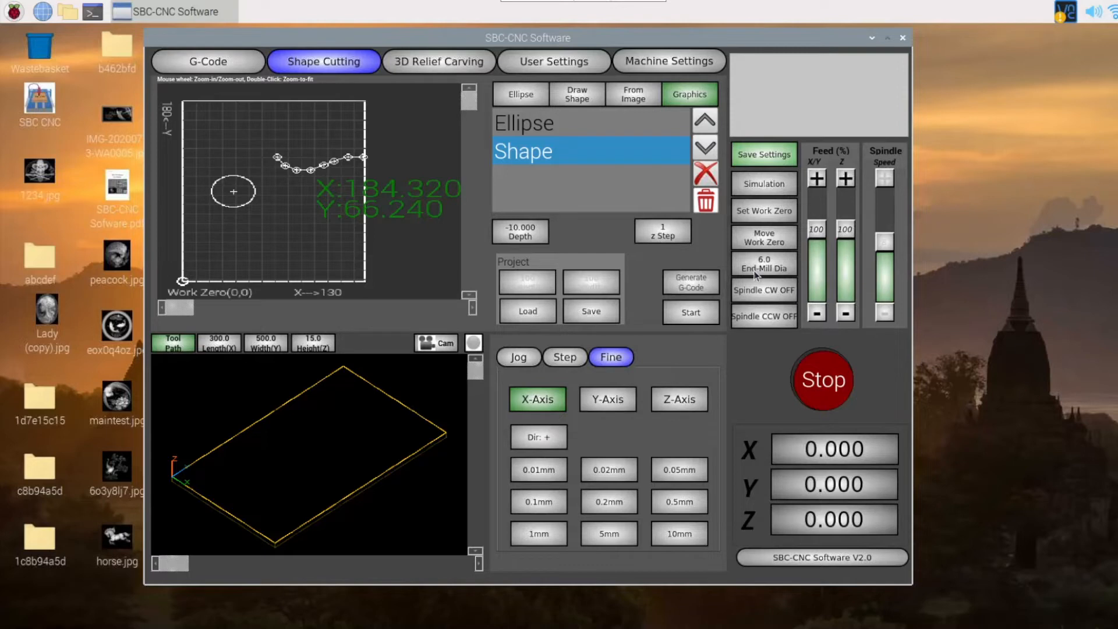
{"action": "mouse_move", "coordinate": [727, 266]}
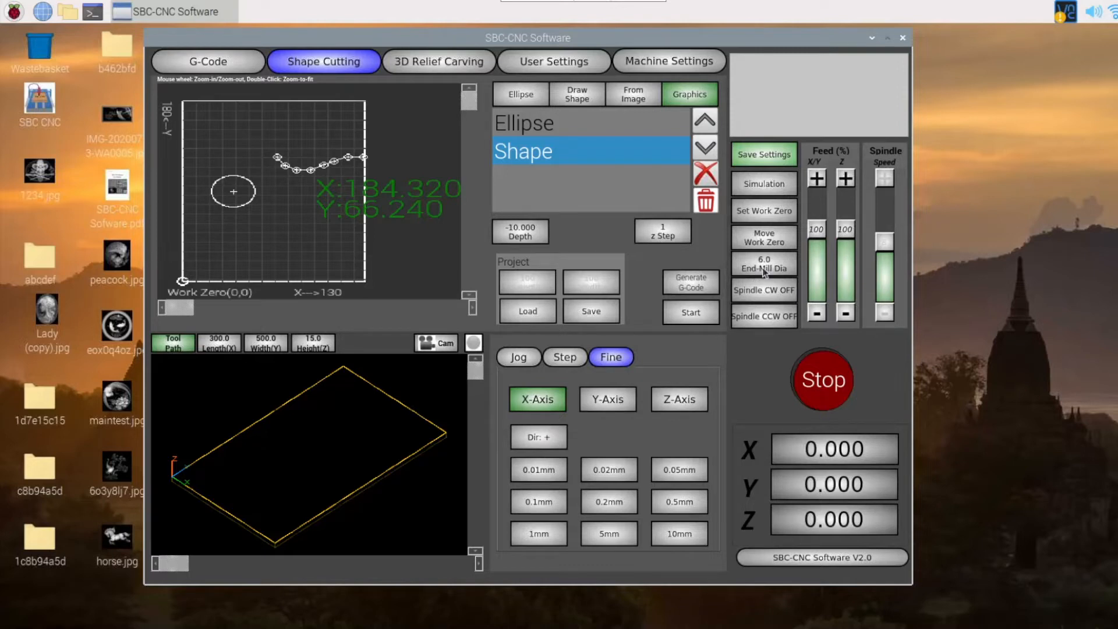
{"action": "mouse_move", "coordinate": [284, 206]}
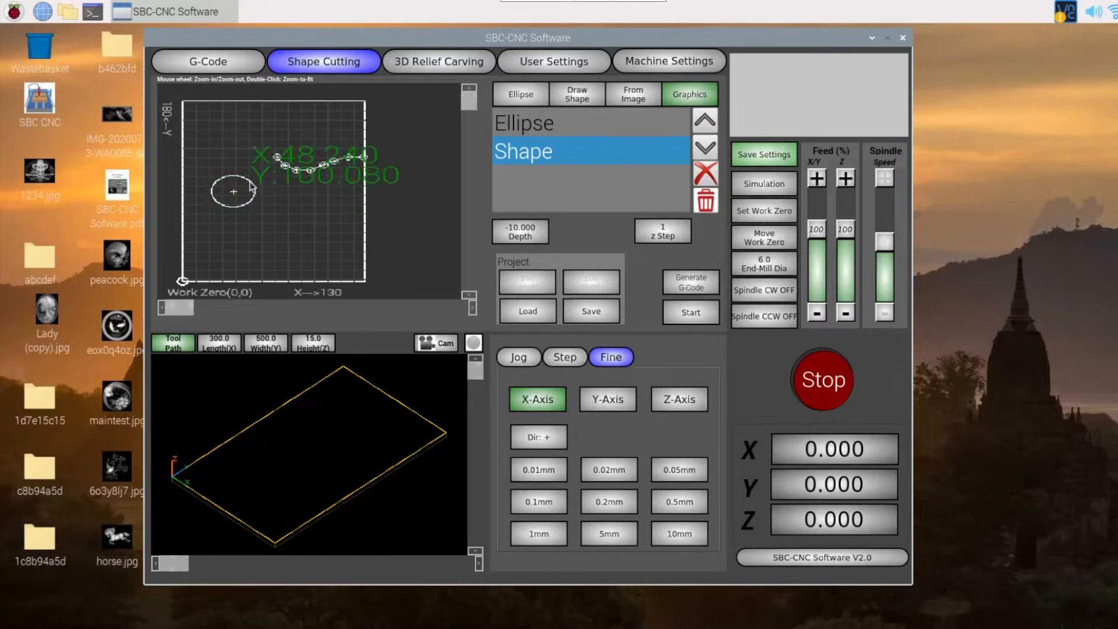
{"action": "mouse_move", "coordinate": [211, 204]}
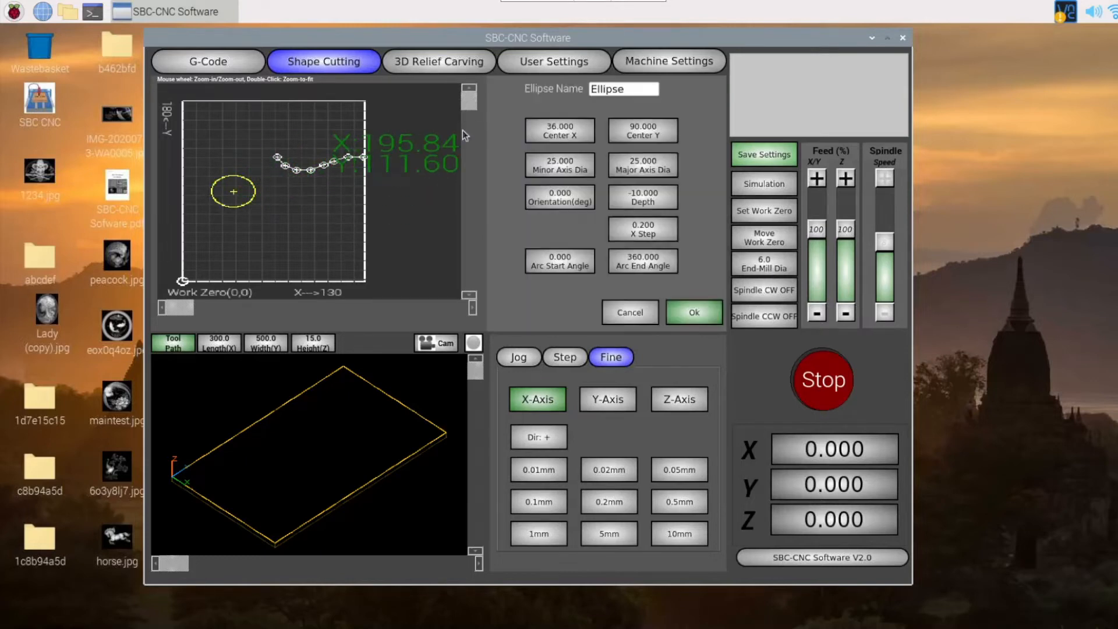
{"action": "mouse_move", "coordinate": [221, 216]}
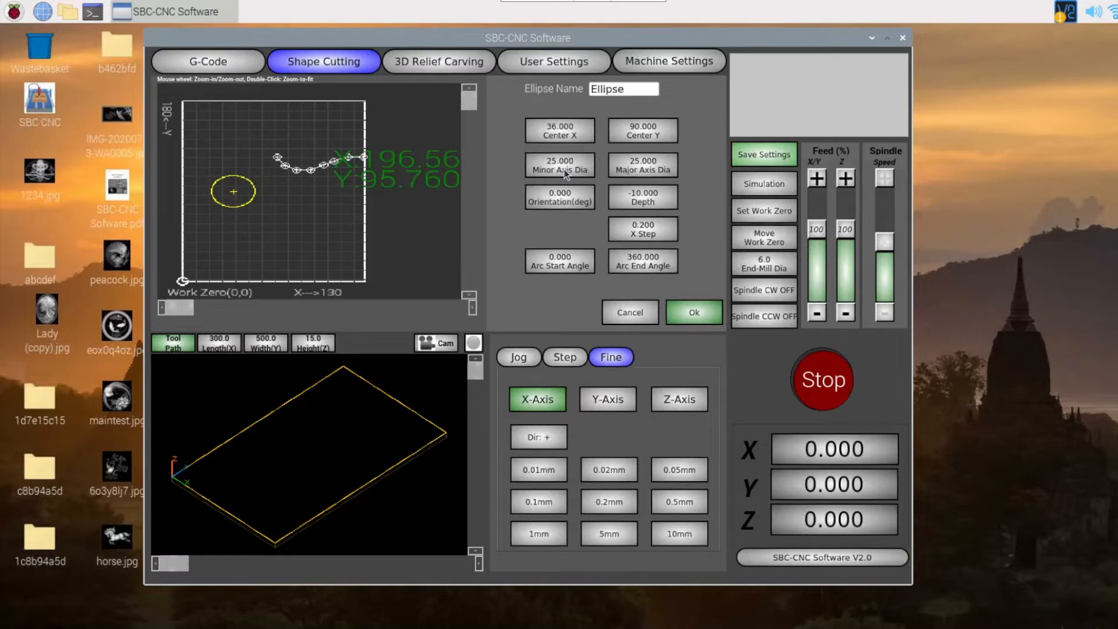
{"action": "mouse_move", "coordinate": [219, 188]}
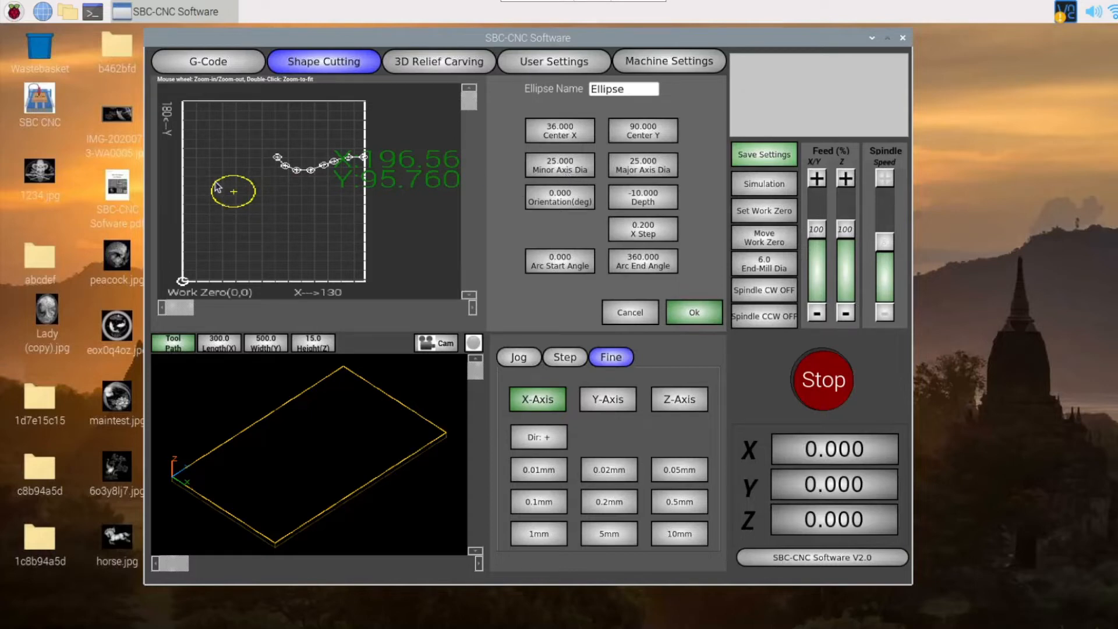
{"action": "mouse_move", "coordinate": [225, 214]}
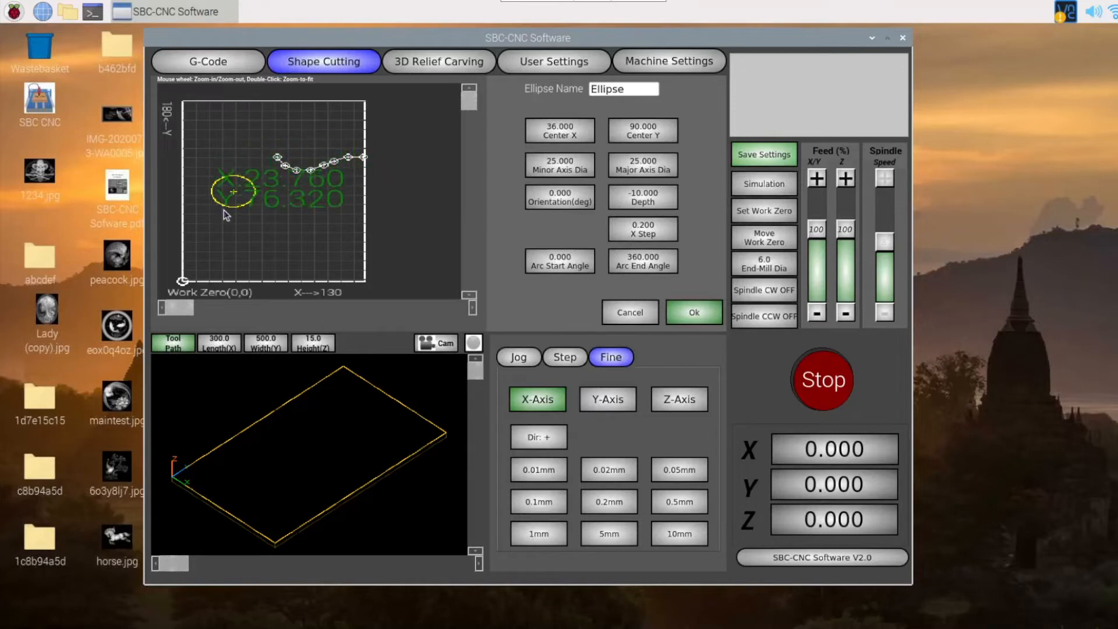
{"action": "mouse_move", "coordinate": [760, 270]}
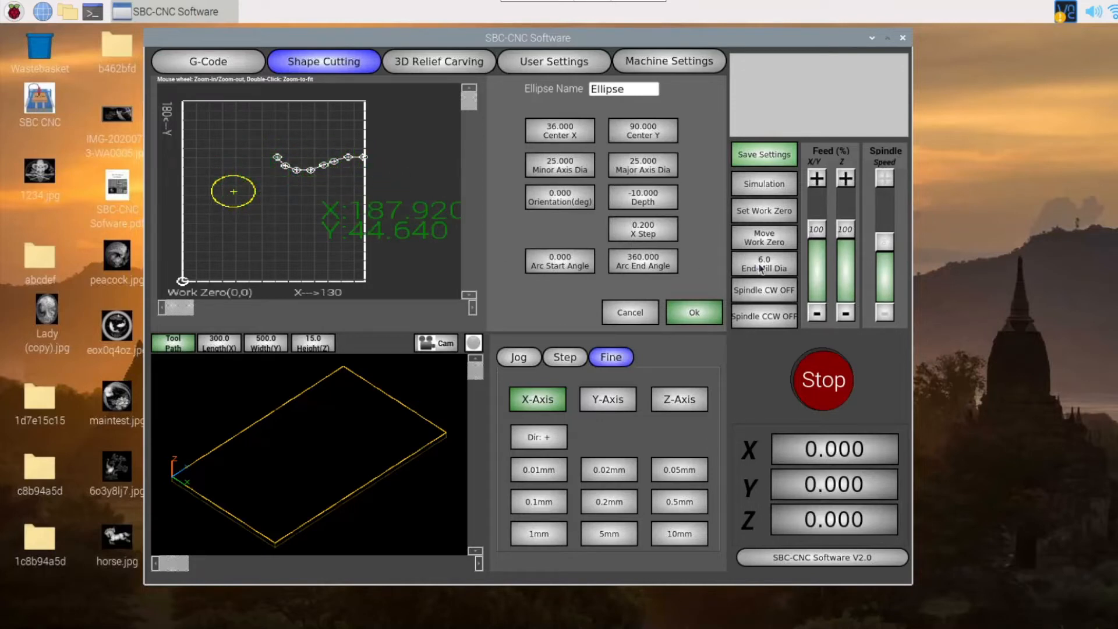
{"action": "mouse_move", "coordinate": [635, 313]}
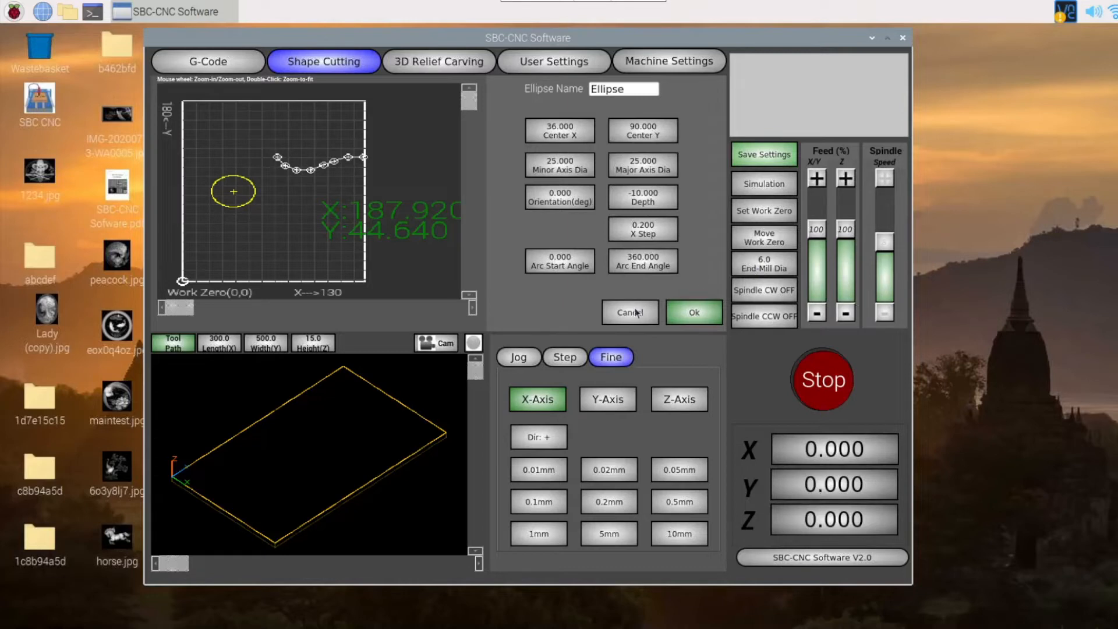
Close the ellipse settings unchanged, check the empty G-Code workspace and return to Shape Cutting.
{"action": "left_click", "coordinate": [693, 313]}
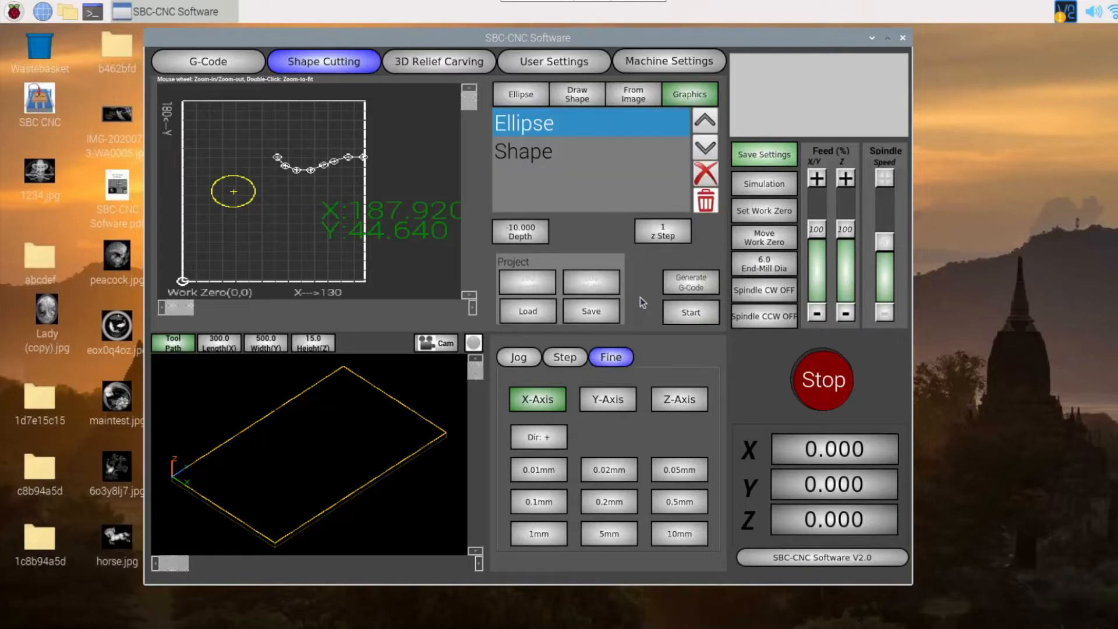
{"action": "mouse_move", "coordinate": [346, 152]}
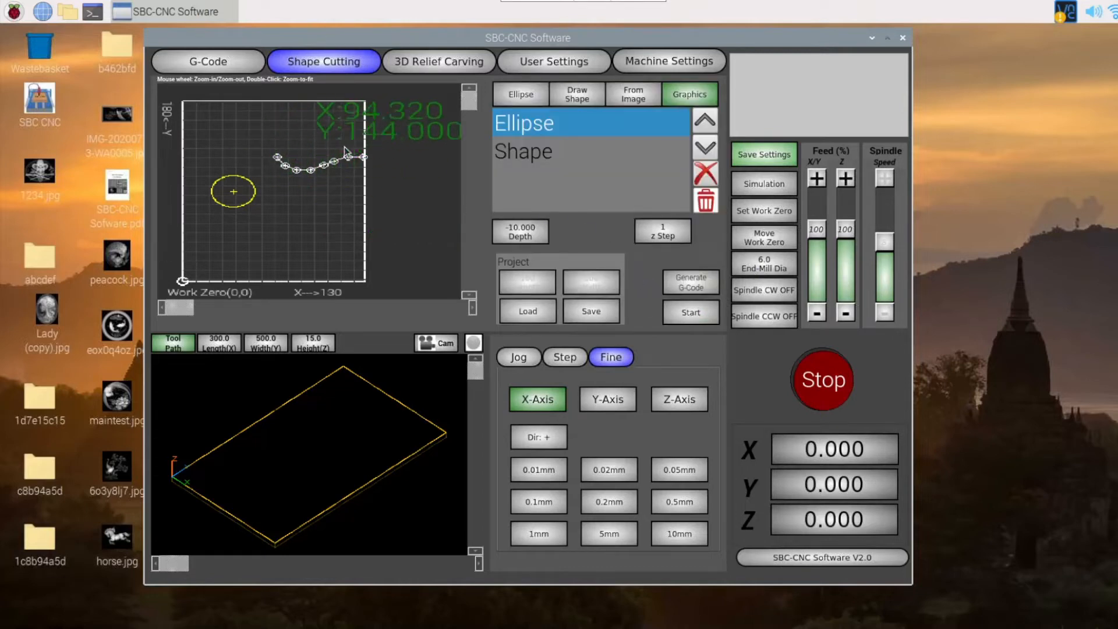
{"action": "left_click", "coordinate": [207, 61]}
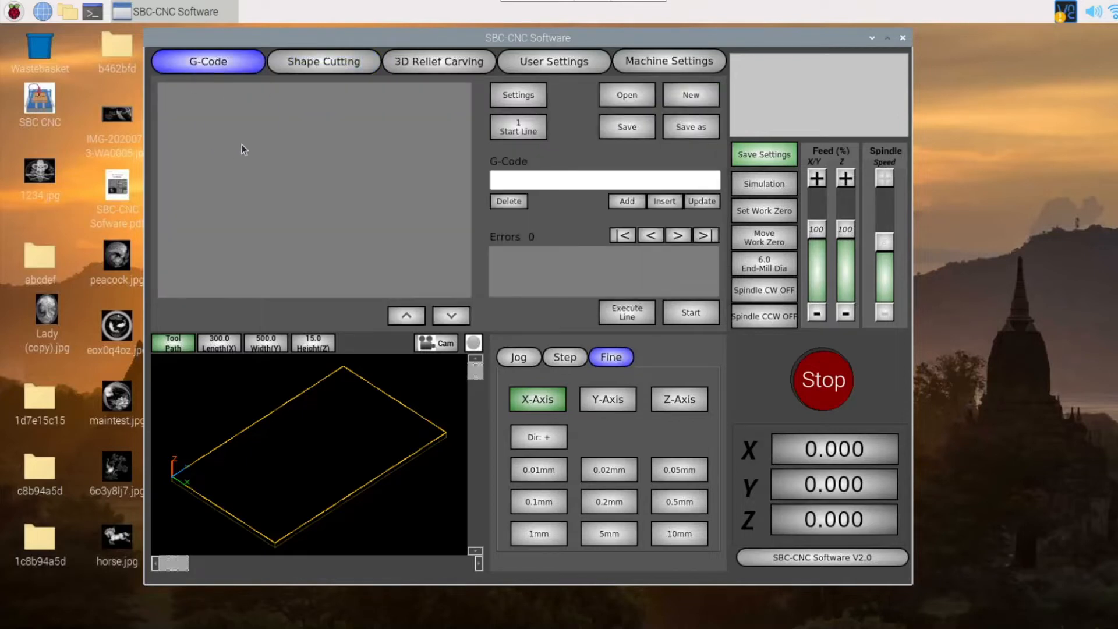
{"action": "left_click", "coordinate": [324, 61]}
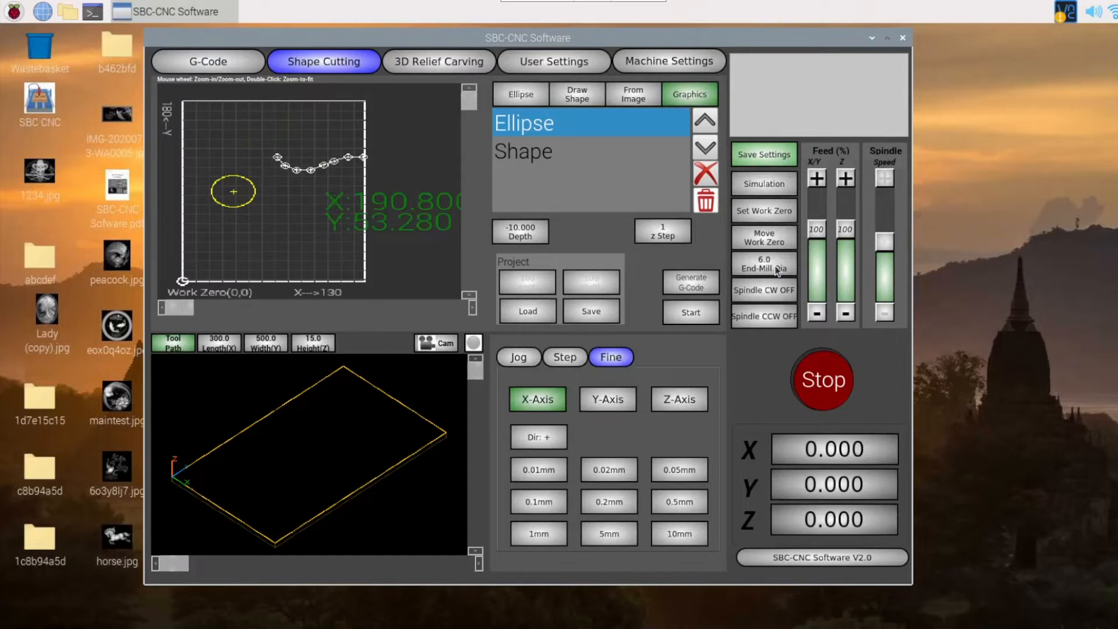
{"action": "mouse_move", "coordinate": [230, 169]}
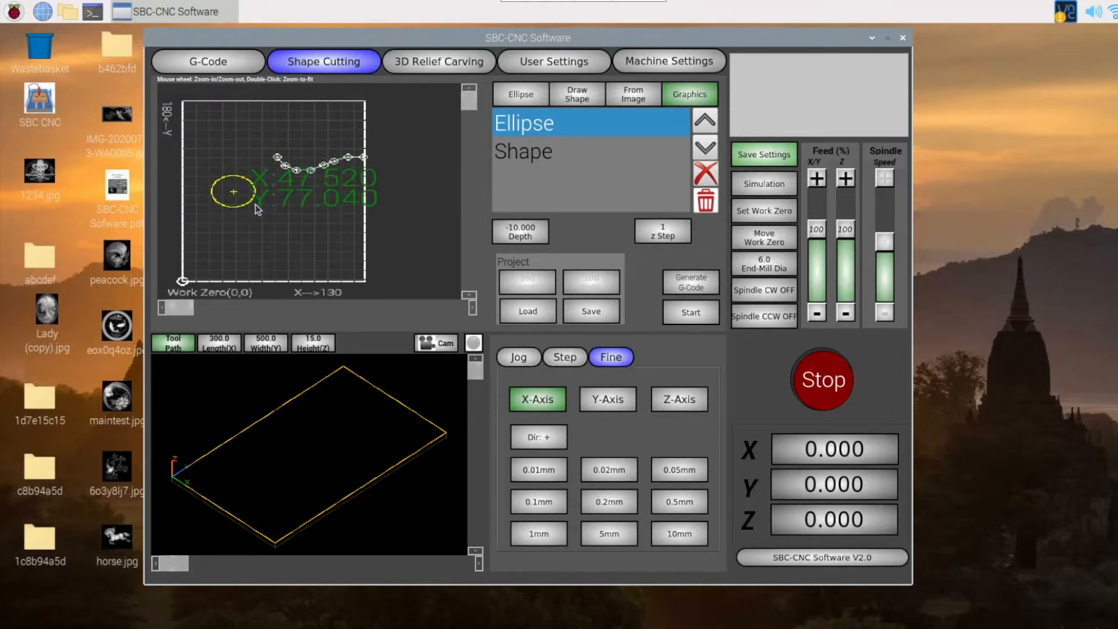
{"action": "mouse_move", "coordinate": [286, 227]}
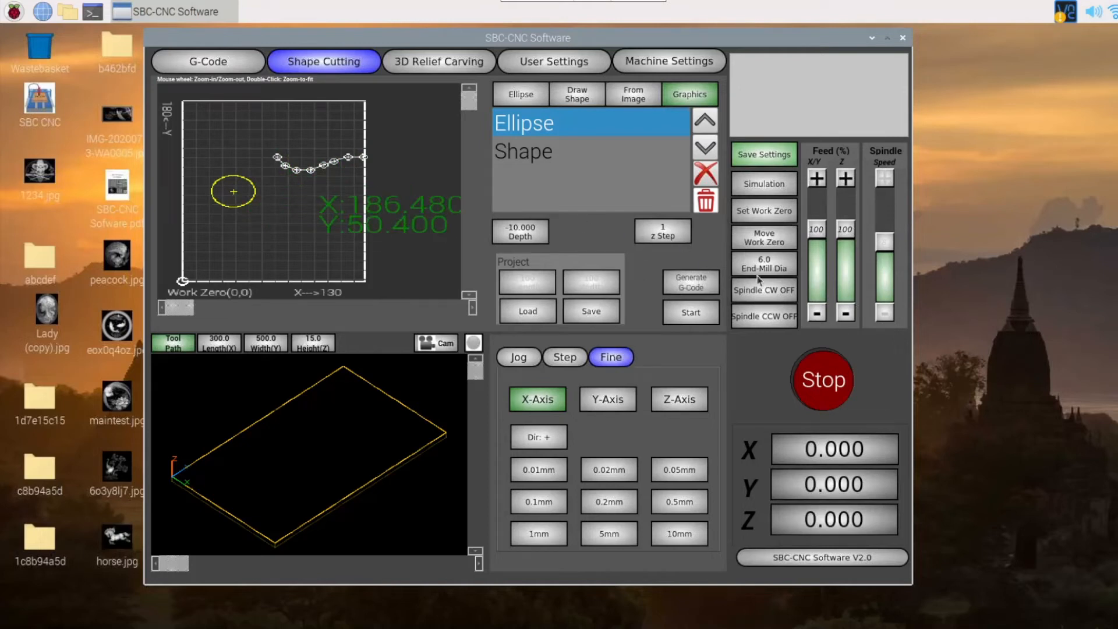
Generate the shape-cutting G-code and save it on the Desktop as Test_GCode.
{"action": "left_click", "coordinate": [591, 311]}
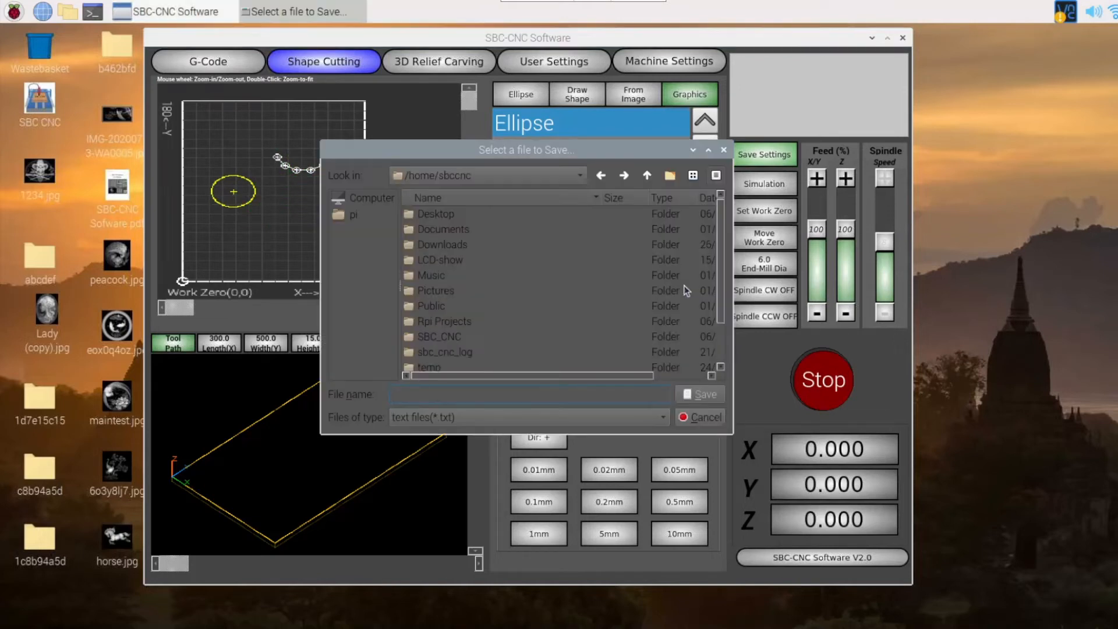
{"action": "mouse_move", "coordinate": [442, 219]}
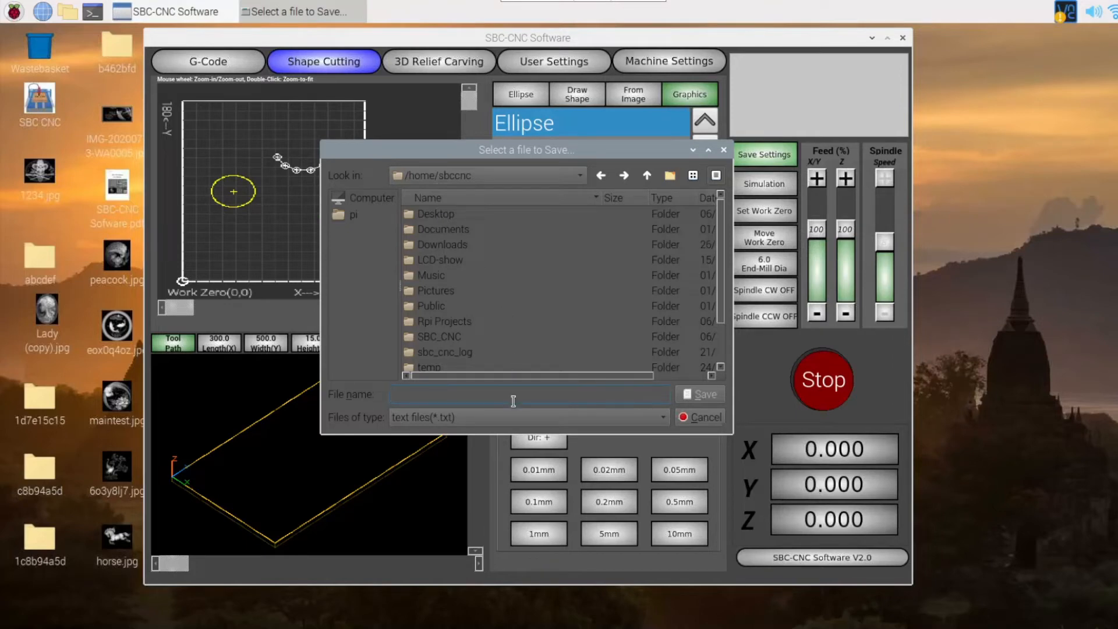
{"action": "type", "text": "Test."}
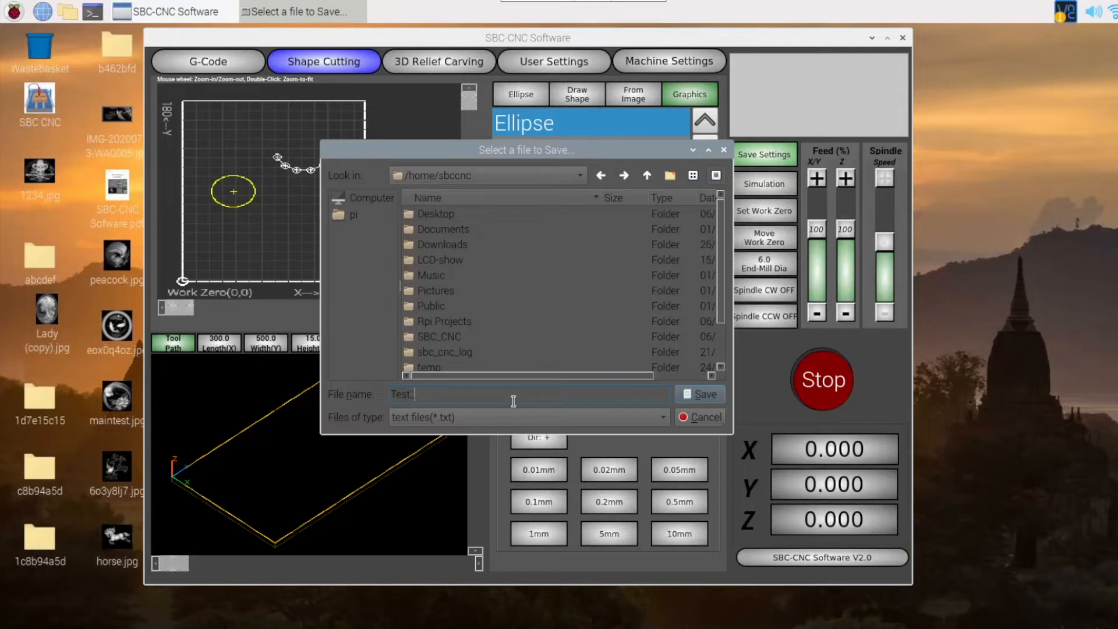
{"action": "type", "text": "_GCd"}
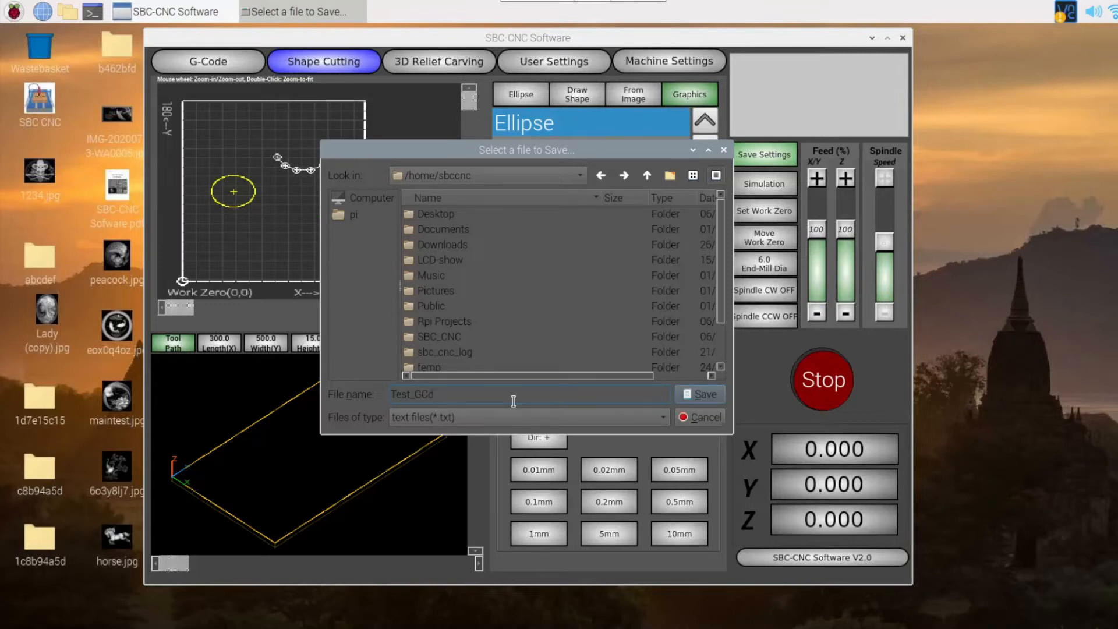
{"action": "key", "text": "BackSpace"}
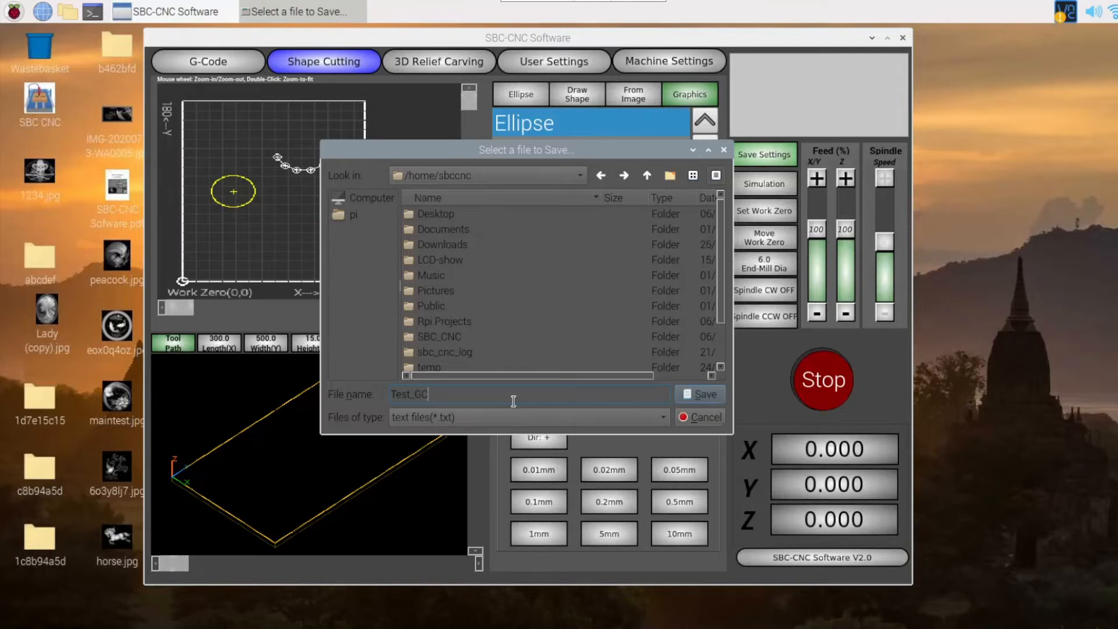
{"action": "type", "text": "ode"}
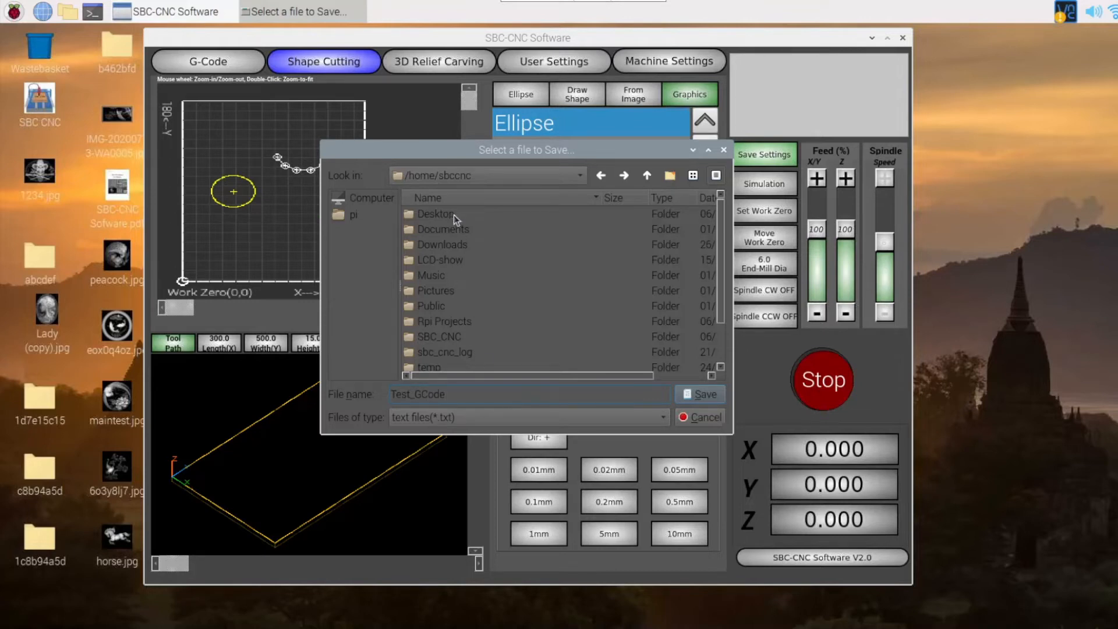
{"action": "double_click", "coordinate": [435, 213]}
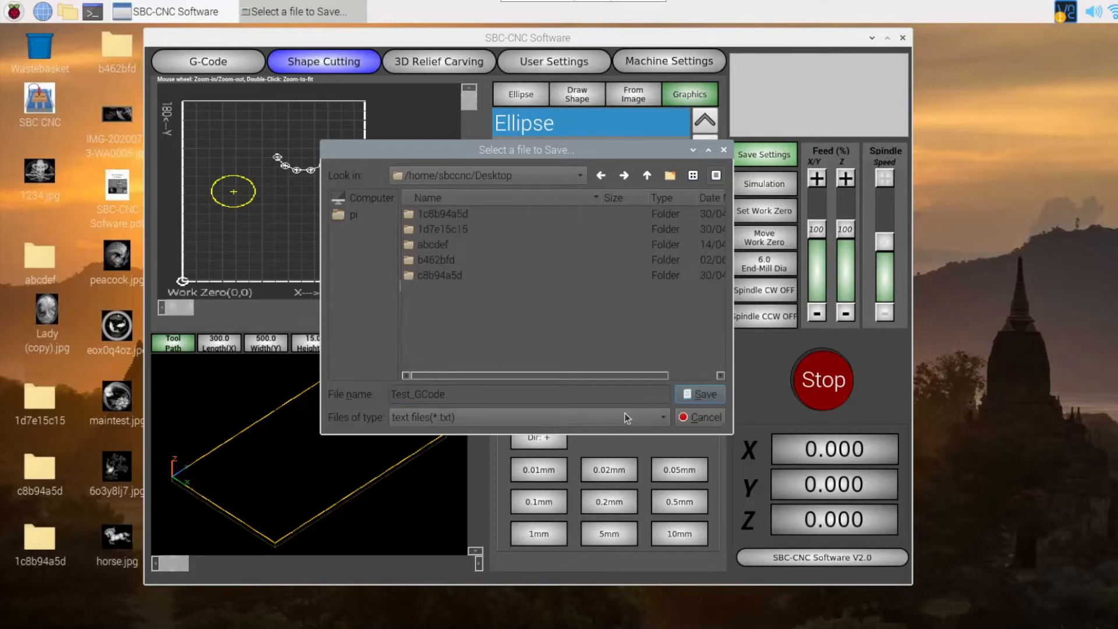
{"action": "left_click", "coordinate": [699, 394]}
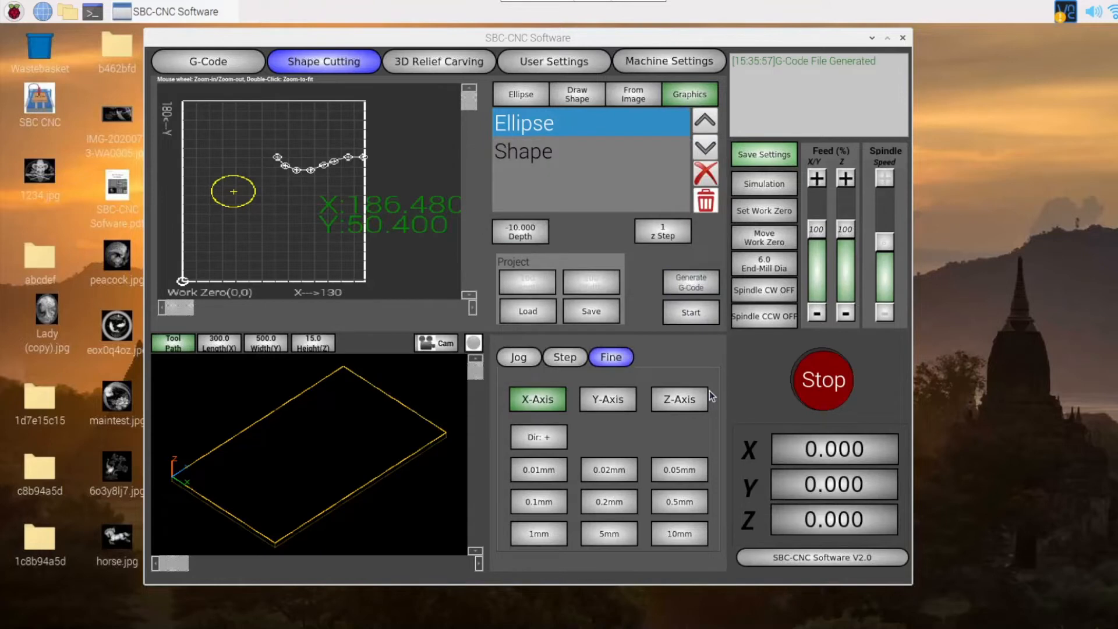
{"action": "mouse_move", "coordinate": [805, 74]}
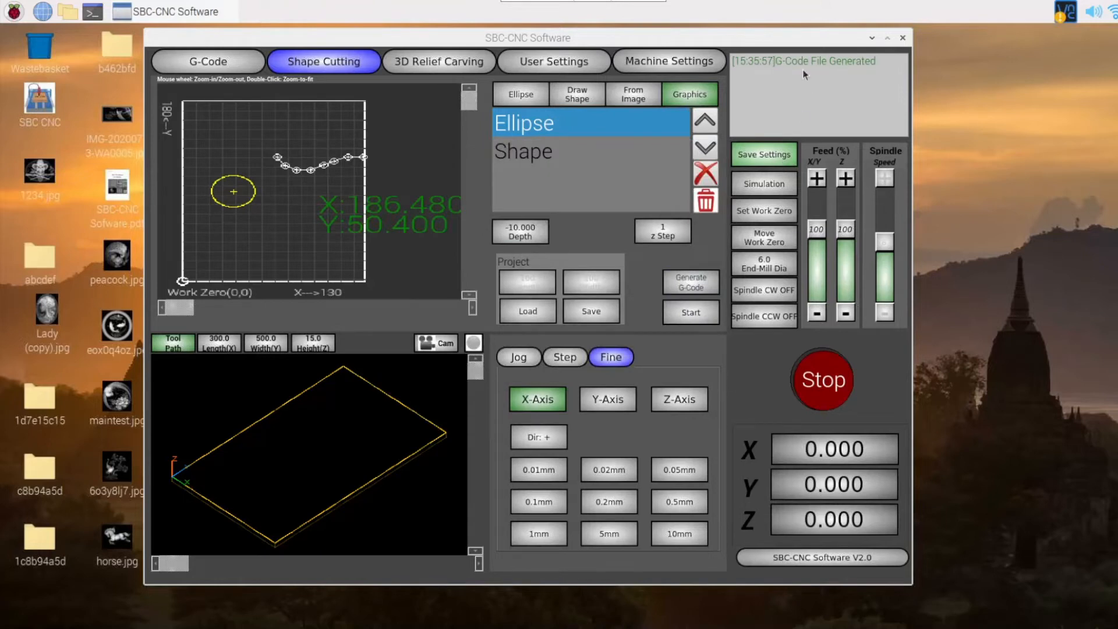
{"action": "mouse_move", "coordinate": [849, 74]}
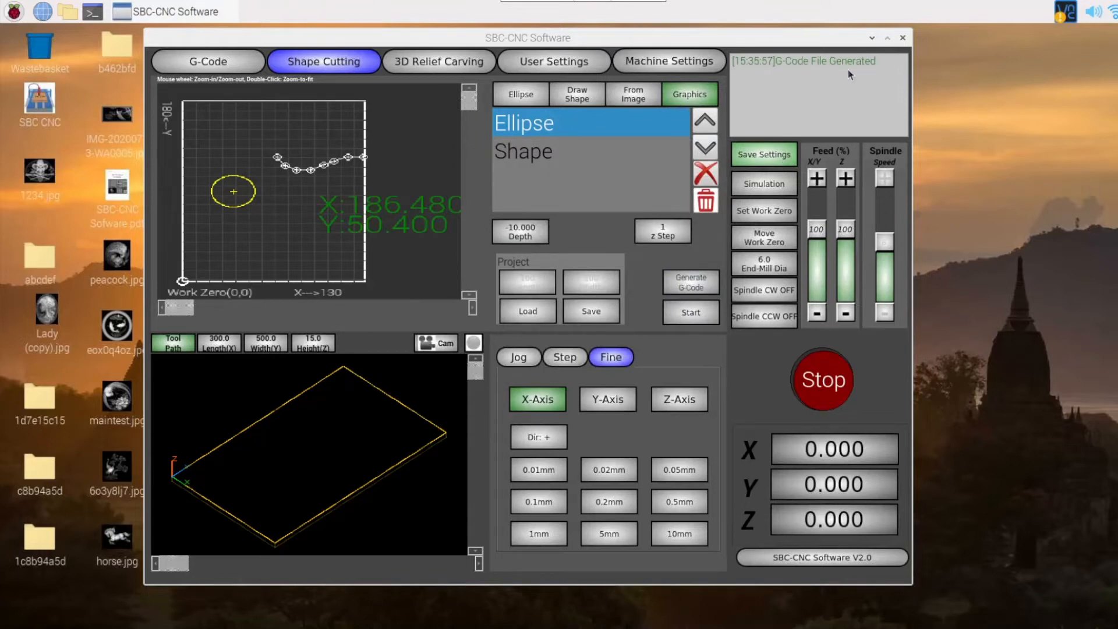
Load the saved Test_GCode file into the G-Code editor, declining the previous file.
{"action": "left_click", "coordinate": [207, 61]}
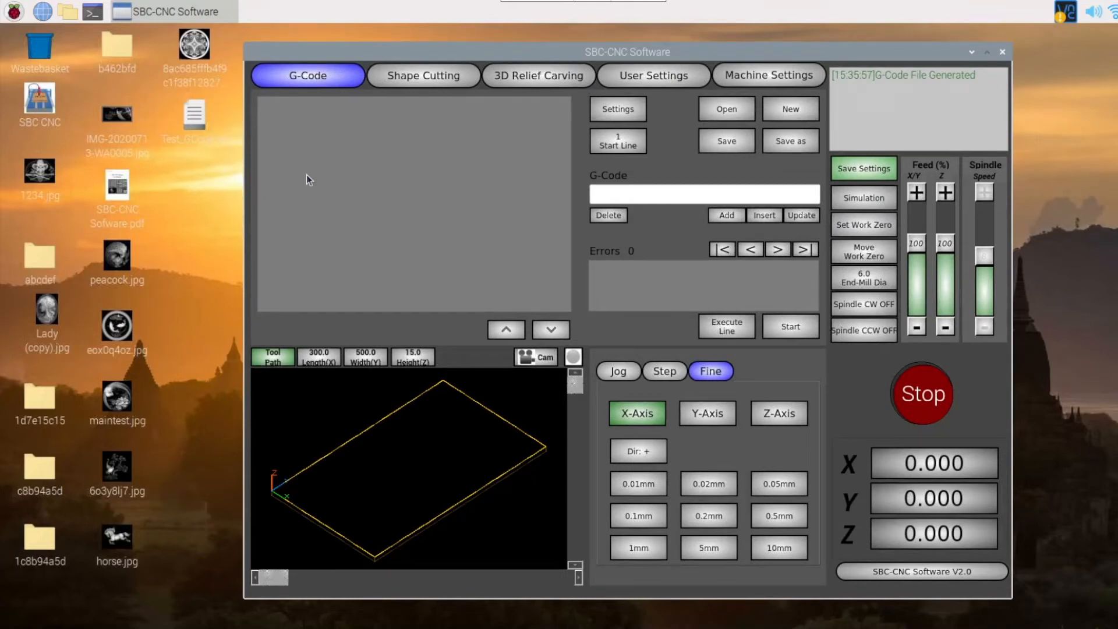
{"action": "left_click", "coordinate": [726, 109]}
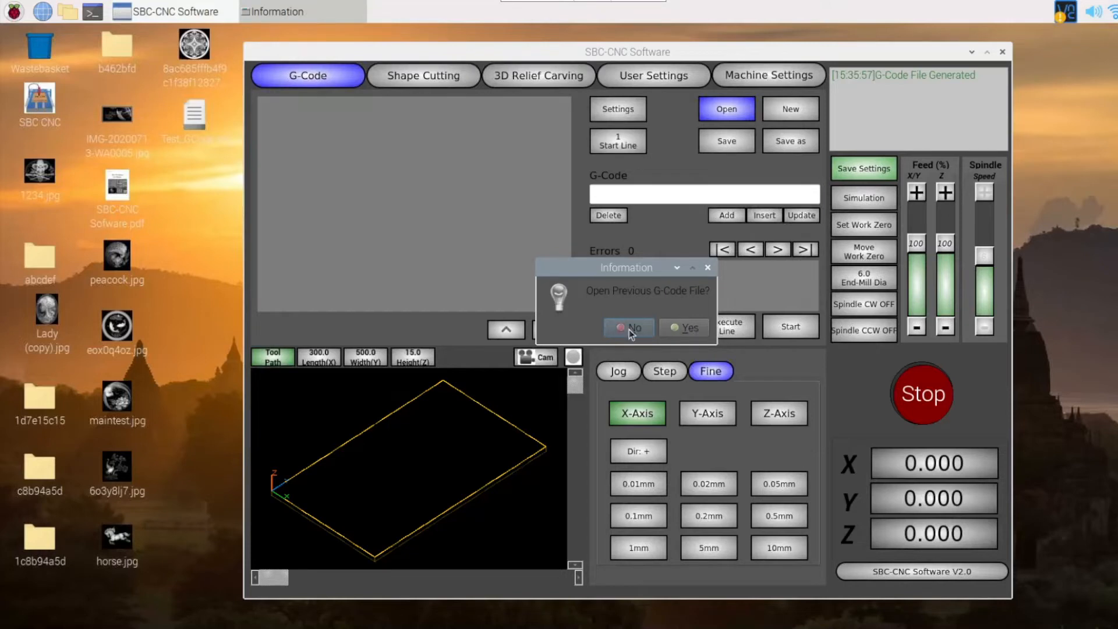
{"action": "left_click", "coordinate": [628, 328]}
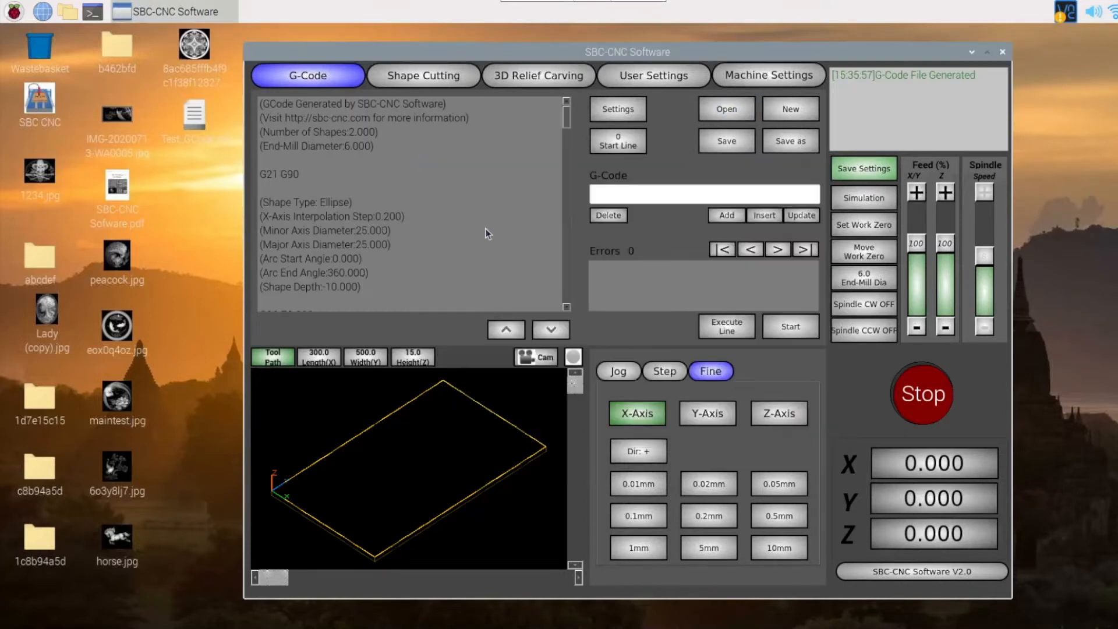
{"action": "mouse_move", "coordinate": [428, 185]}
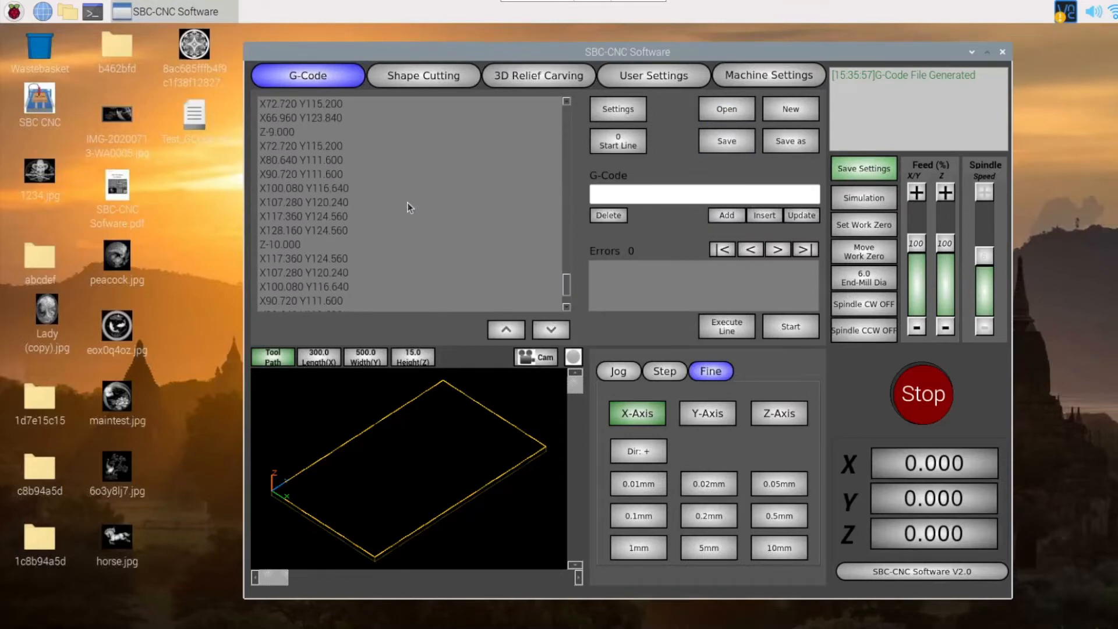
Review the G-code listing to its end and return to the Shape Cutting workspace.
{"action": "scroll", "scroll_direction": "down", "scroll_amount": 3}
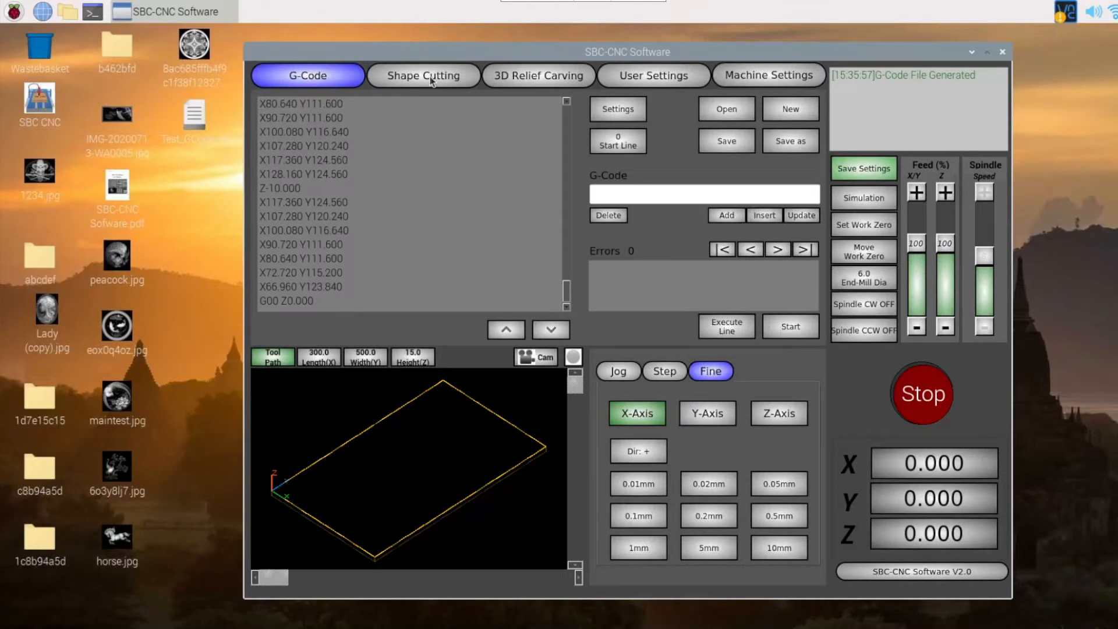
{"action": "left_click", "coordinate": [422, 75]}
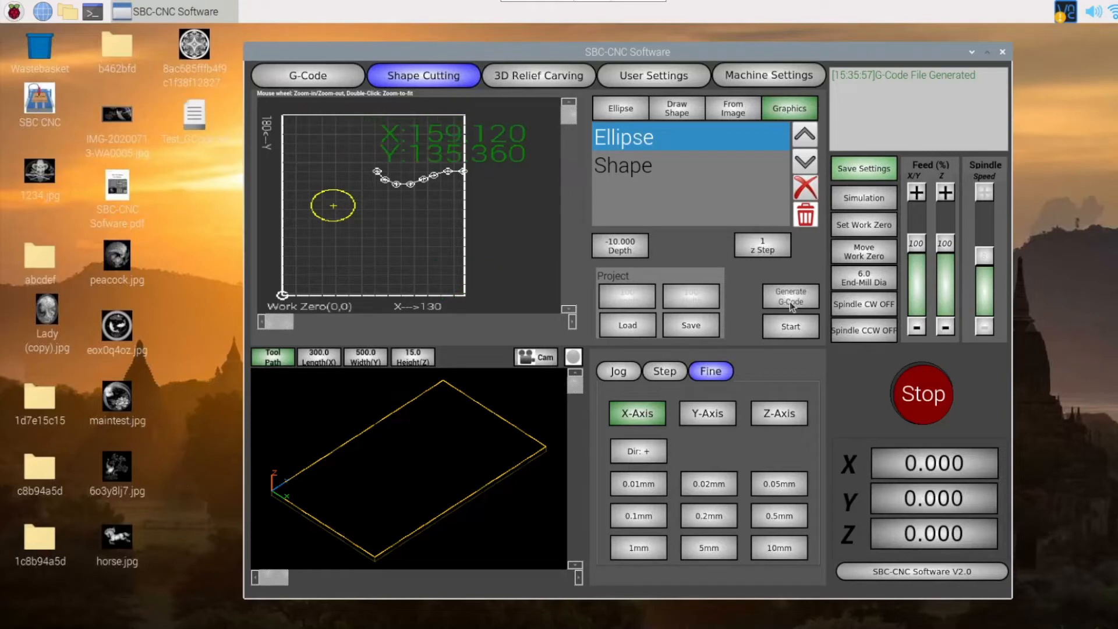
{"action": "mouse_move", "coordinate": [416, 197]}
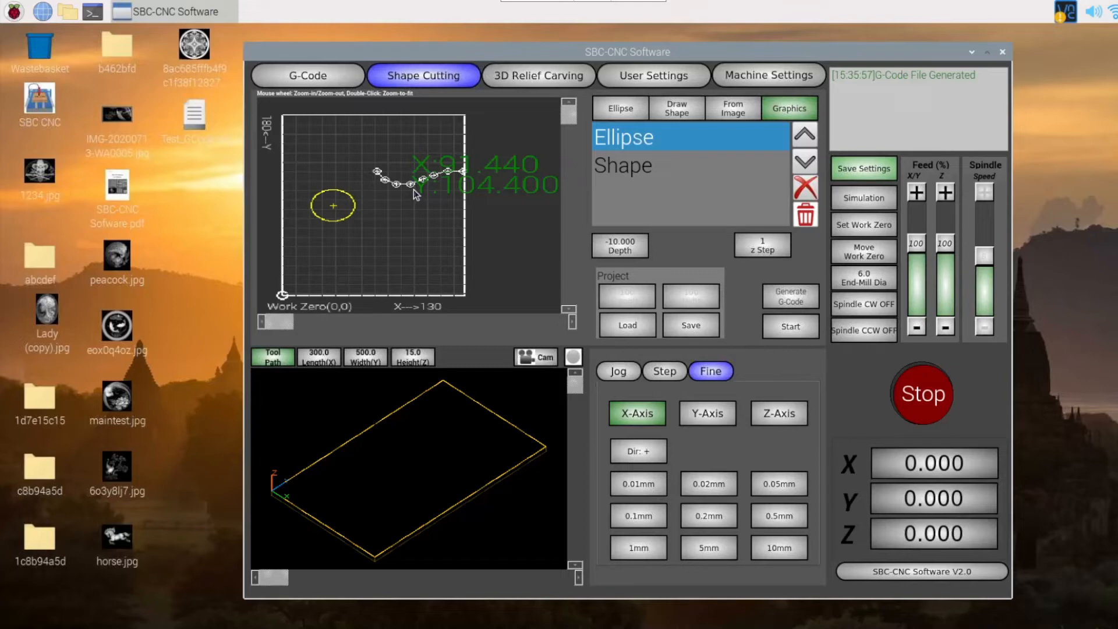
{"action": "mouse_move", "coordinate": [421, 193]}
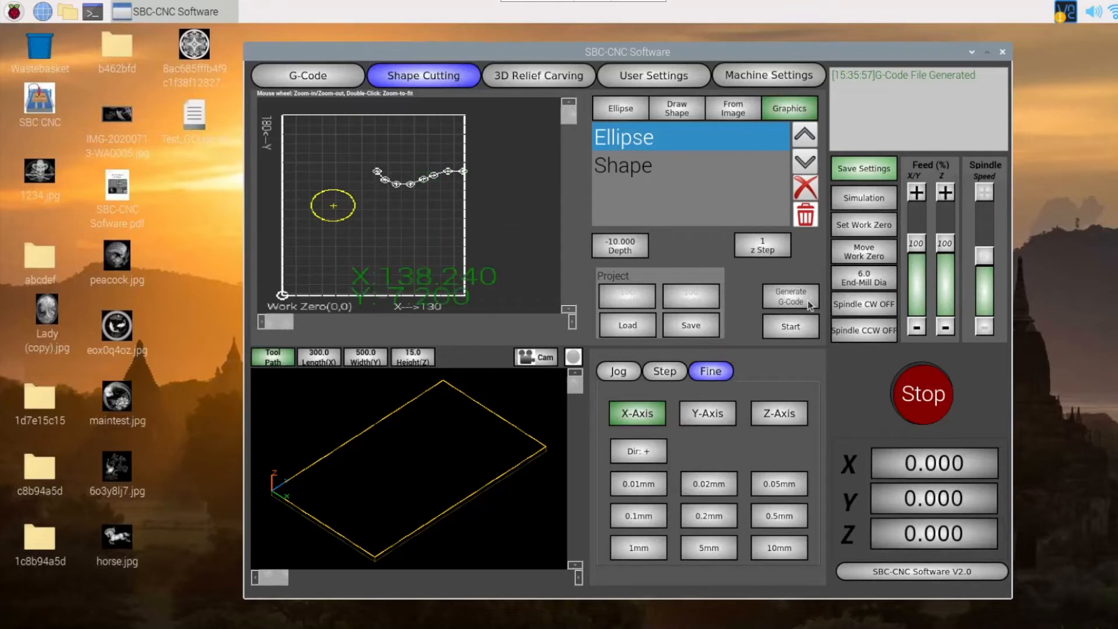
{"action": "mouse_move", "coordinate": [340, 170]}
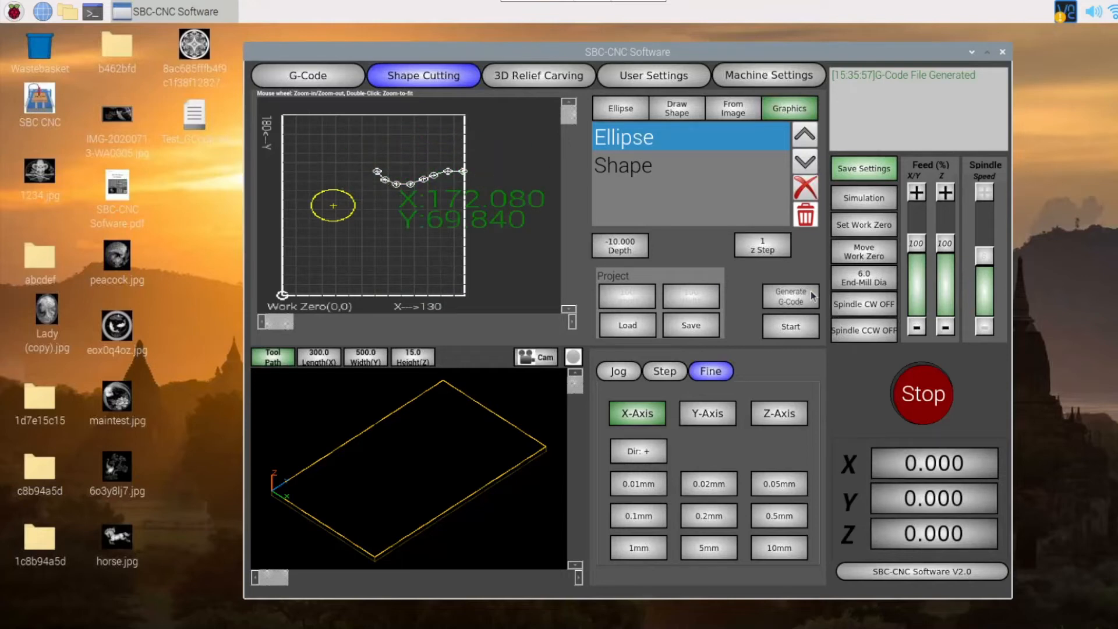
{"action": "mouse_move", "coordinate": [801, 332]}
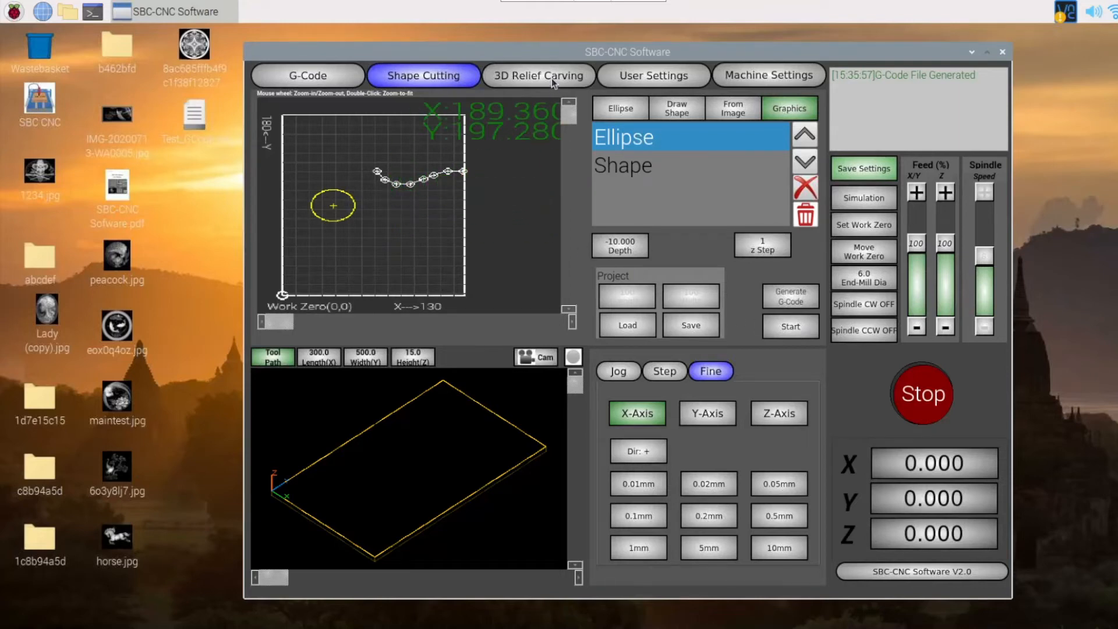
Load the horse image from the Desktop into the 3D Relief Carving workspace.
{"action": "left_click", "coordinate": [538, 75]}
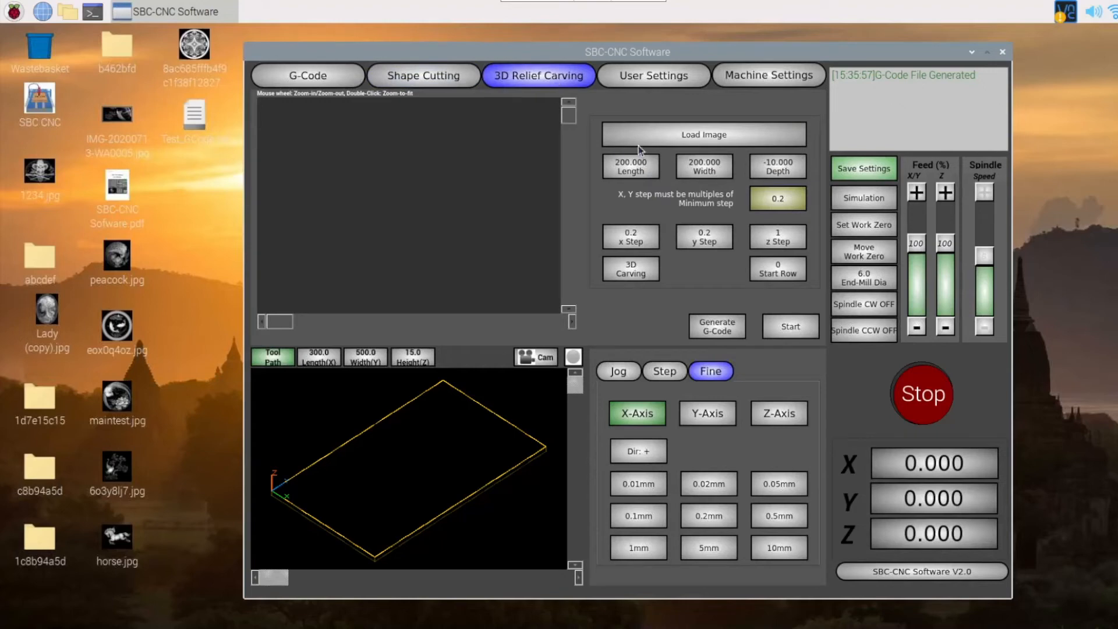
{"action": "left_click", "coordinate": [704, 134]}
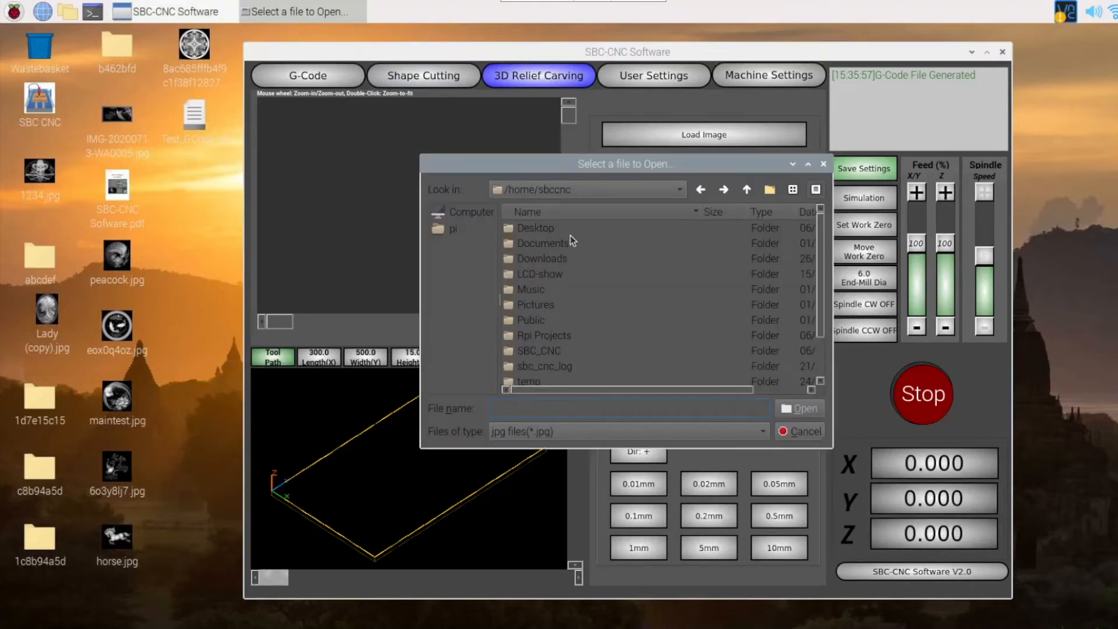
{"action": "double_click", "coordinate": [535, 228]}
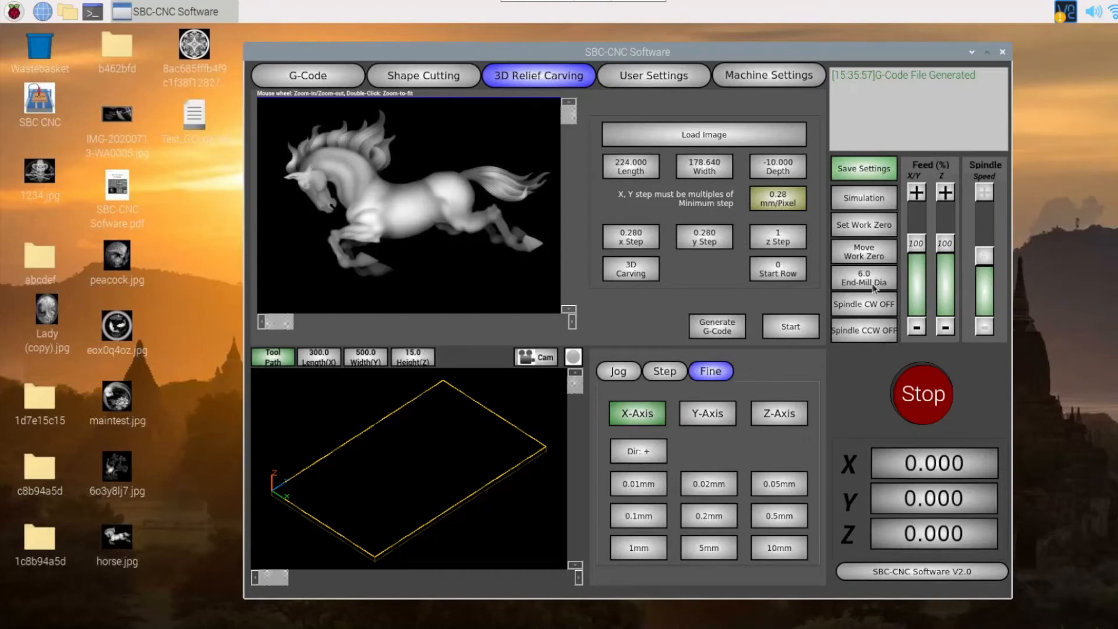
{"action": "mouse_move", "coordinate": [428, 198]}
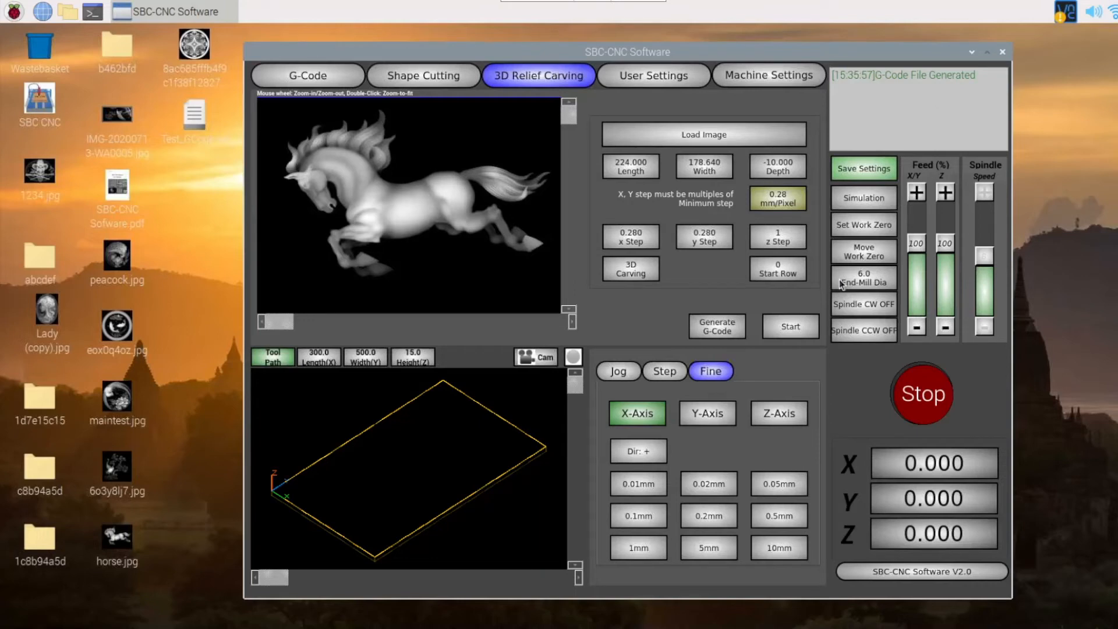
{"action": "mouse_move", "coordinate": [438, 185]}
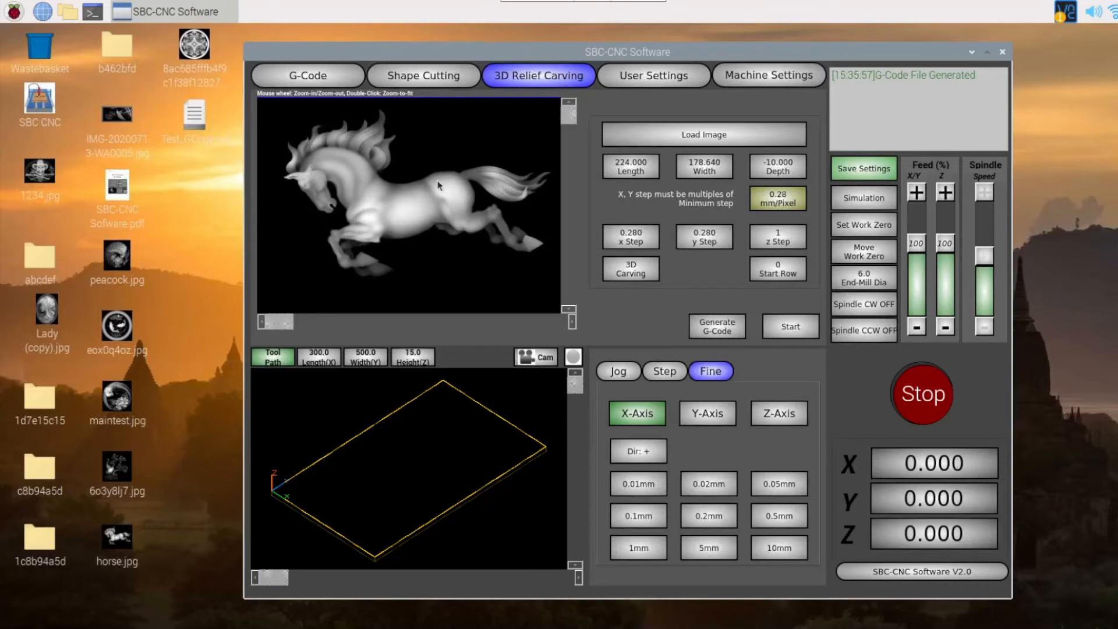
{"action": "mouse_move", "coordinate": [455, 204]}
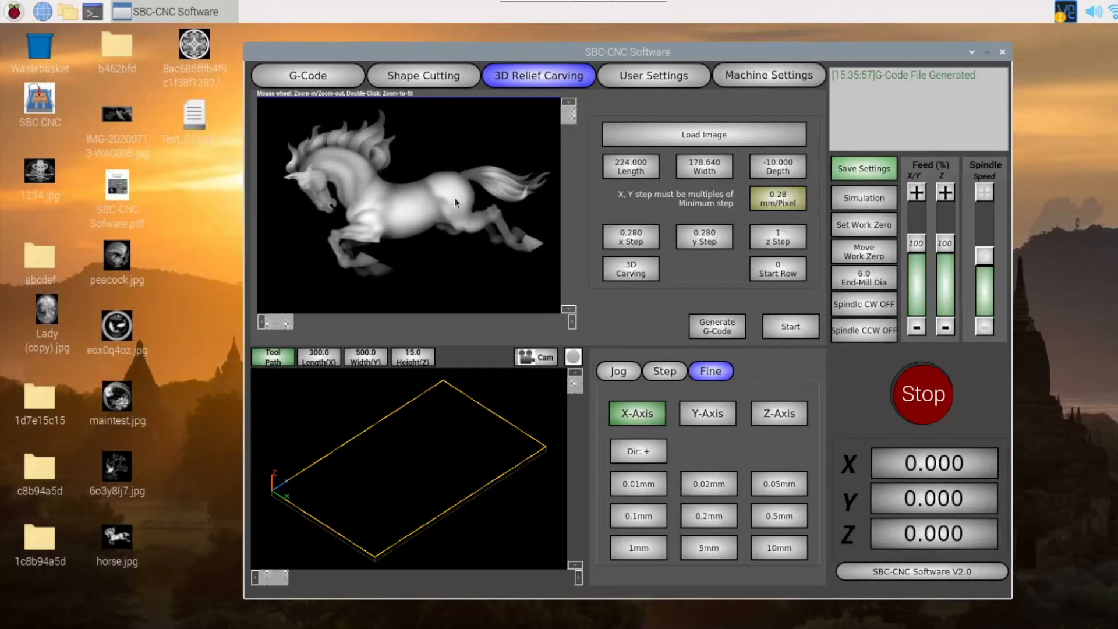
{"action": "left_click", "coordinate": [716, 326]}
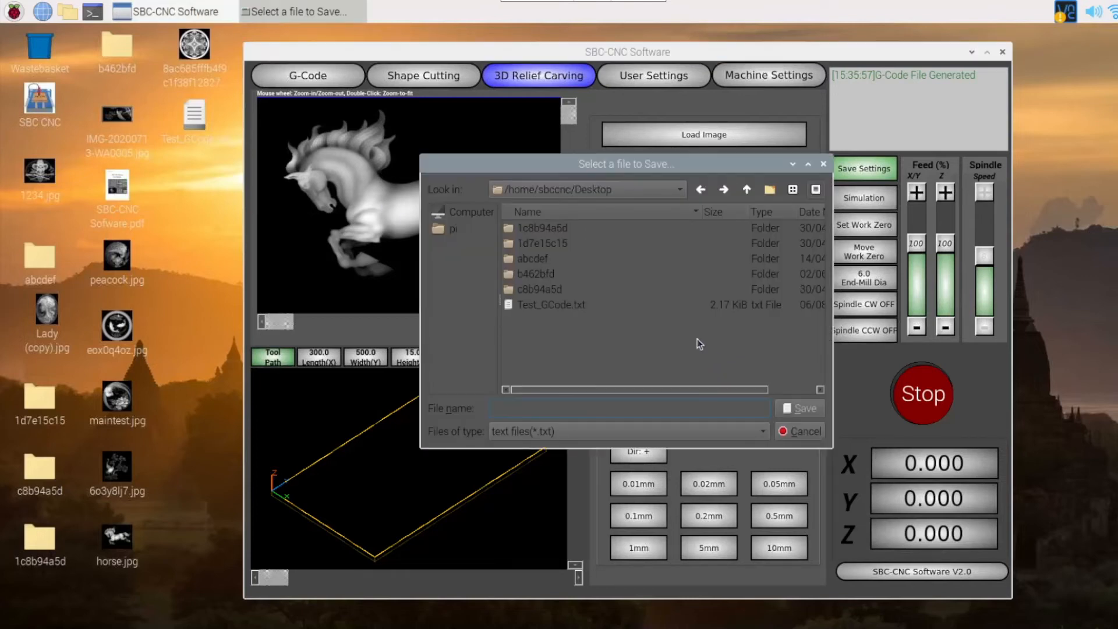
{"action": "left_click", "coordinate": [550, 305]}
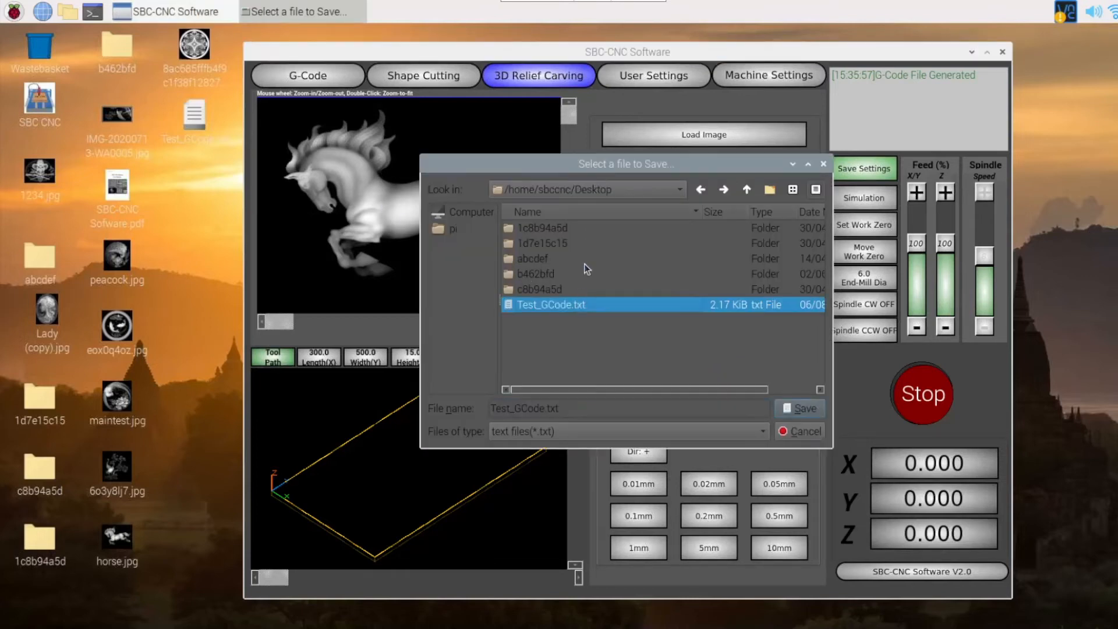
{"action": "mouse_move", "coordinate": [547, 447]}
{"action": "type", "text": "1"}
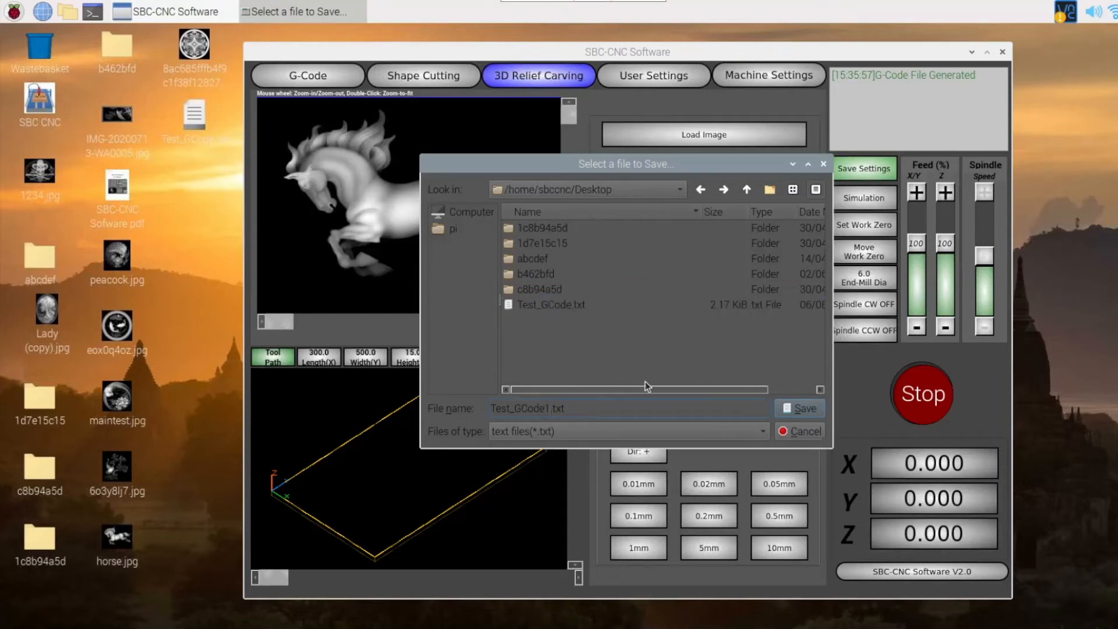
{"action": "left_click", "coordinate": [799, 407]}
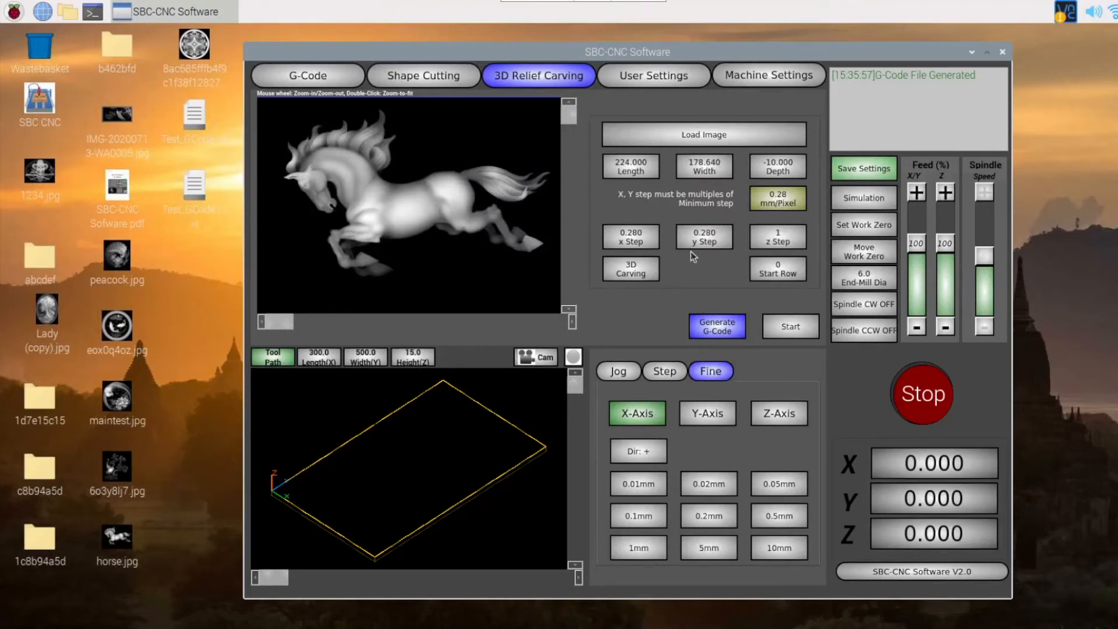
{"action": "left_click", "coordinate": [716, 326]}
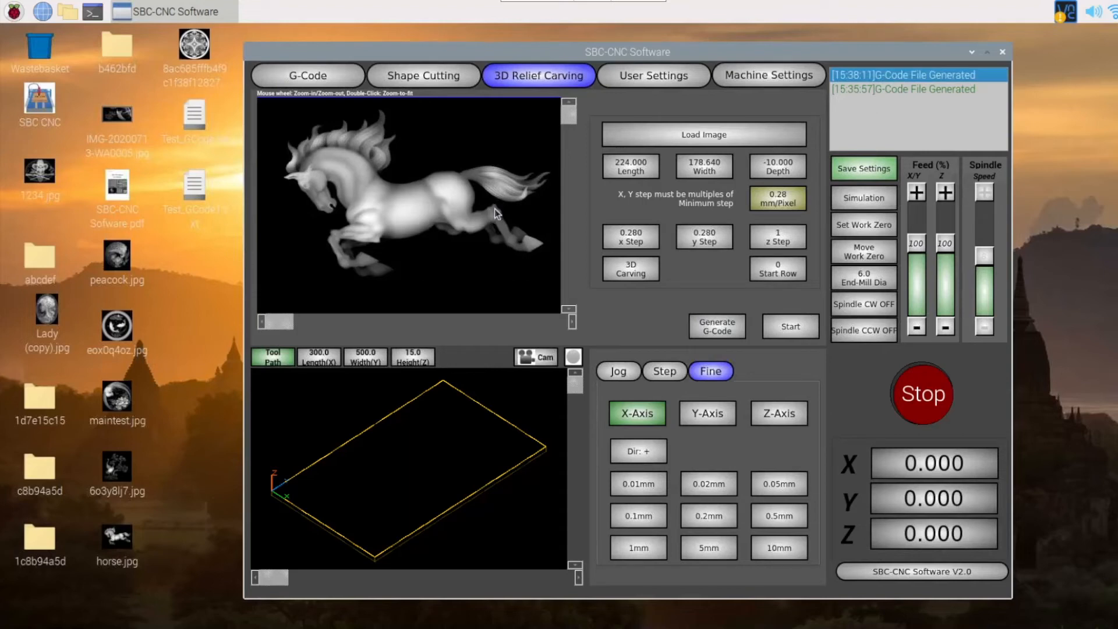
{"action": "mouse_move", "coordinate": [730, 244]}
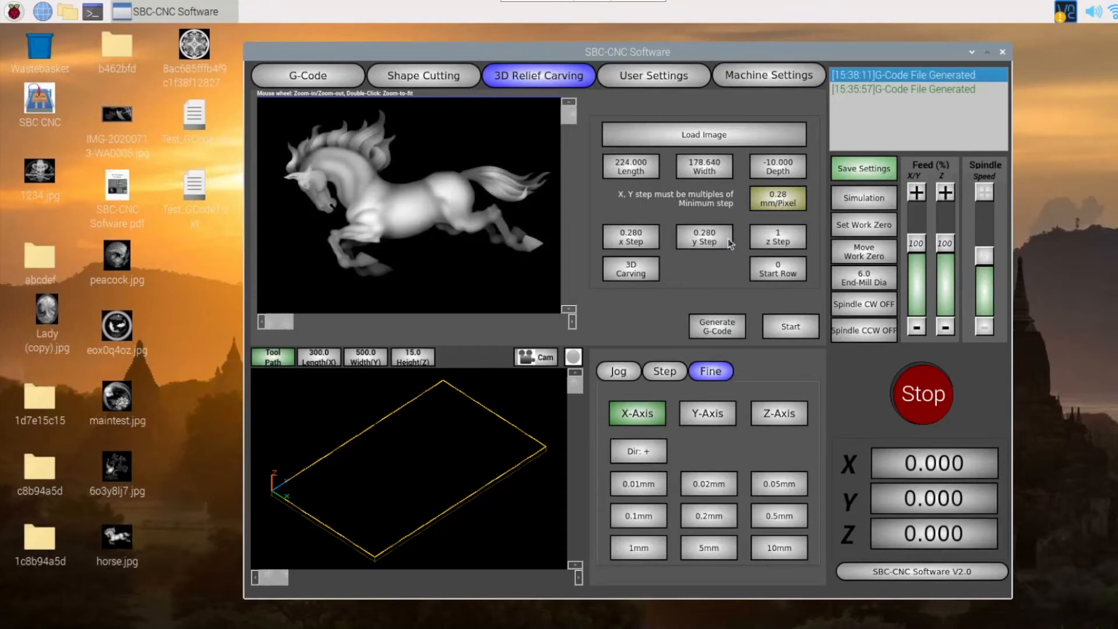
{"action": "mouse_move", "coordinate": [622, 209]}
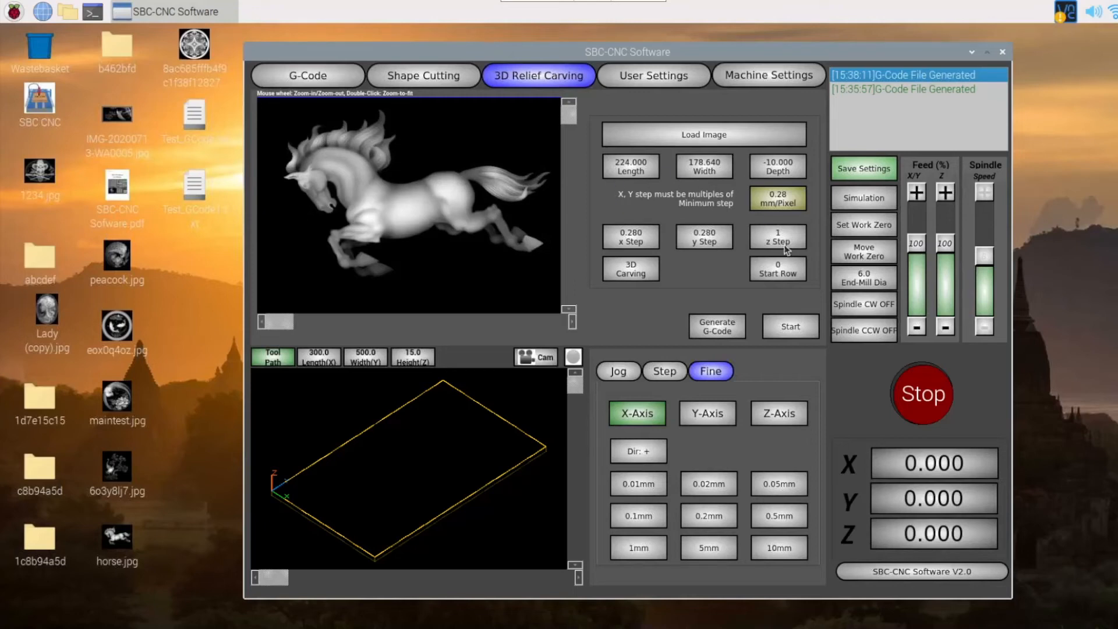
{"action": "mouse_move", "coordinate": [717, 180]}
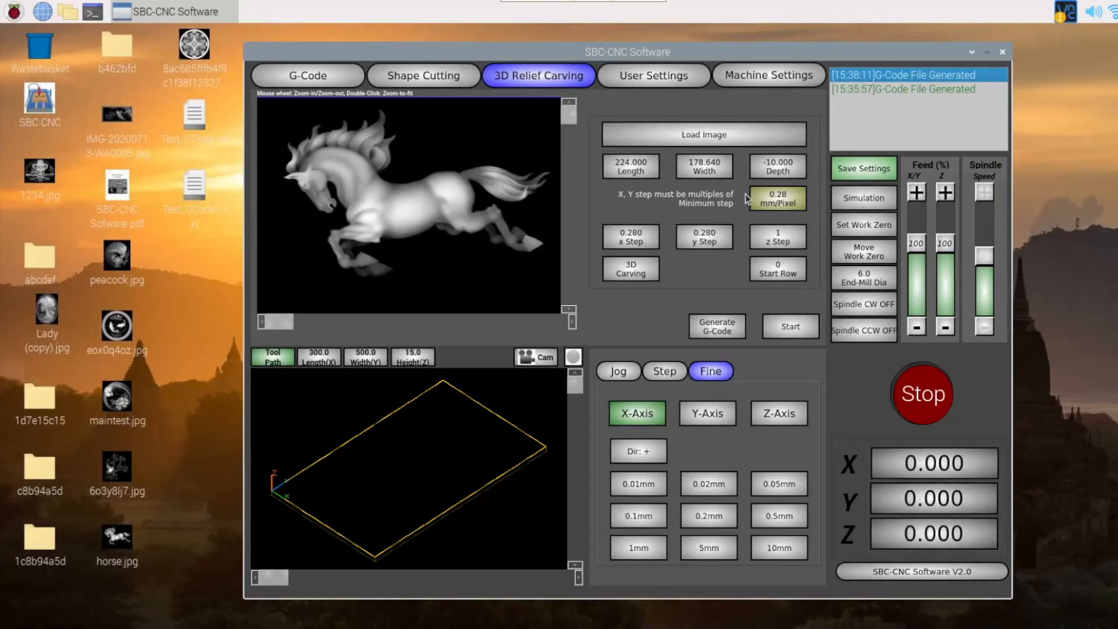
{"action": "mouse_move", "coordinate": [956, 80]}
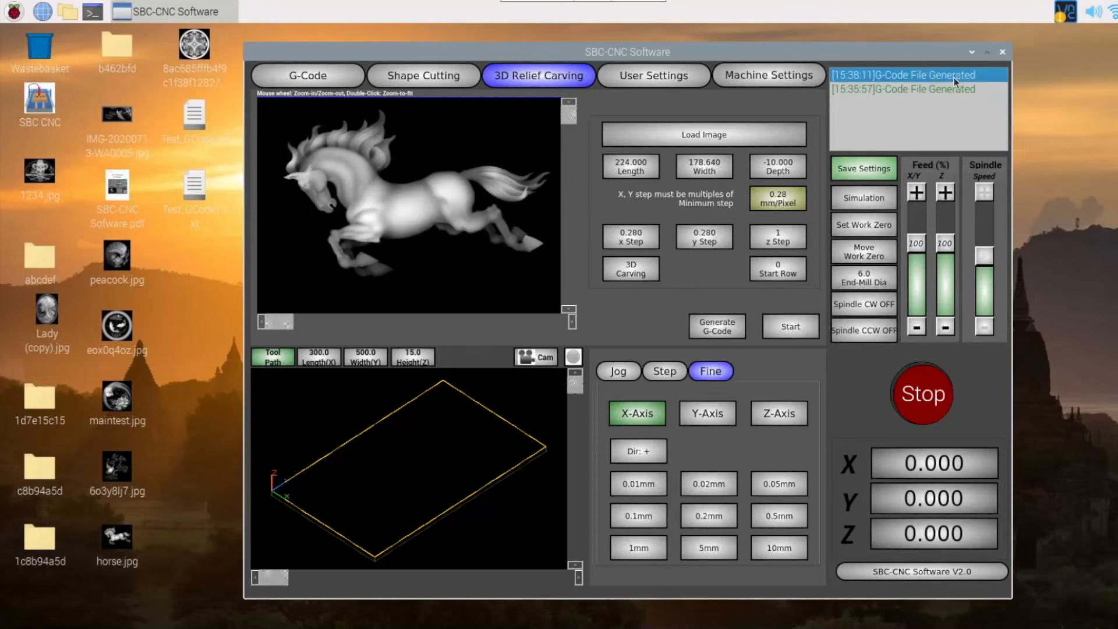
Show the horse relief G-code in the editor and review it down to its final Z0.000 line.
{"action": "left_click", "coordinate": [307, 75]}
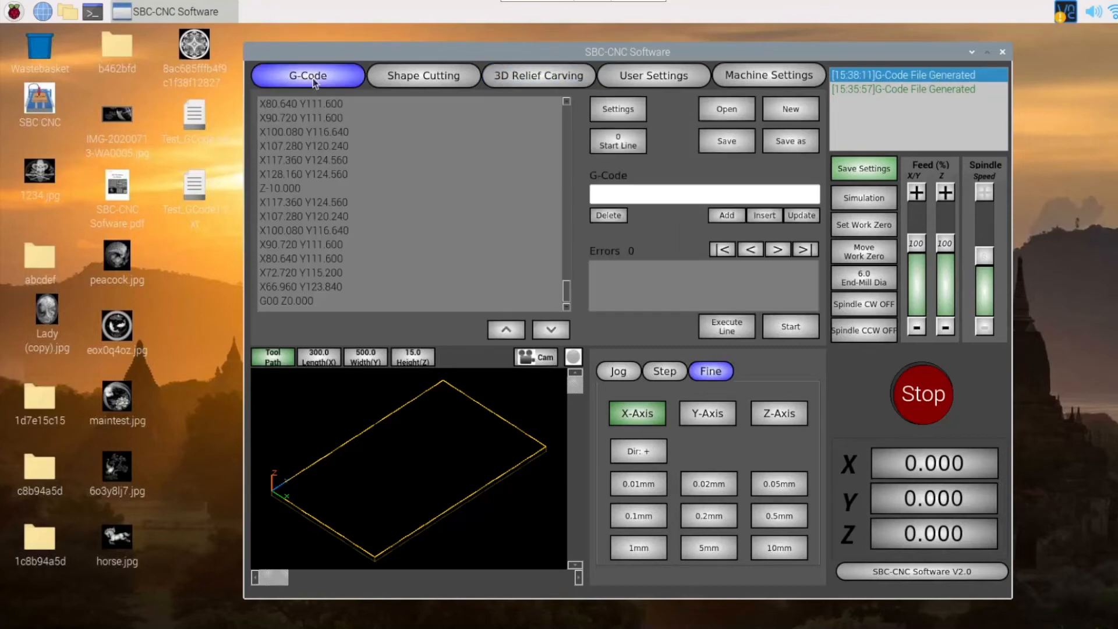
{"action": "left_click", "coordinate": [725, 109]}
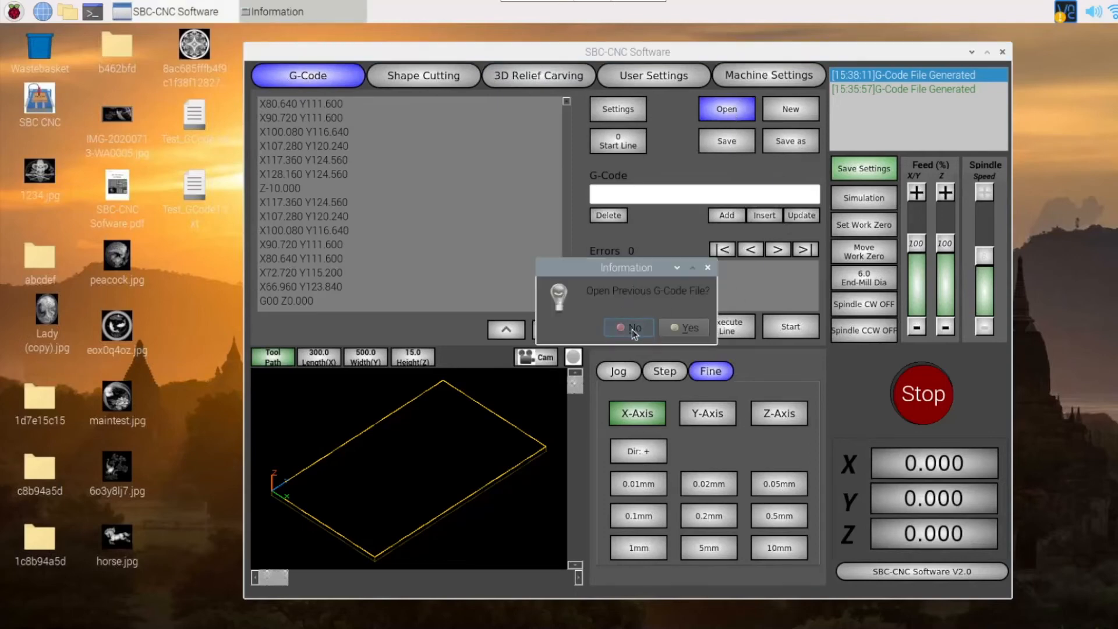
{"action": "left_click", "coordinate": [629, 328]}
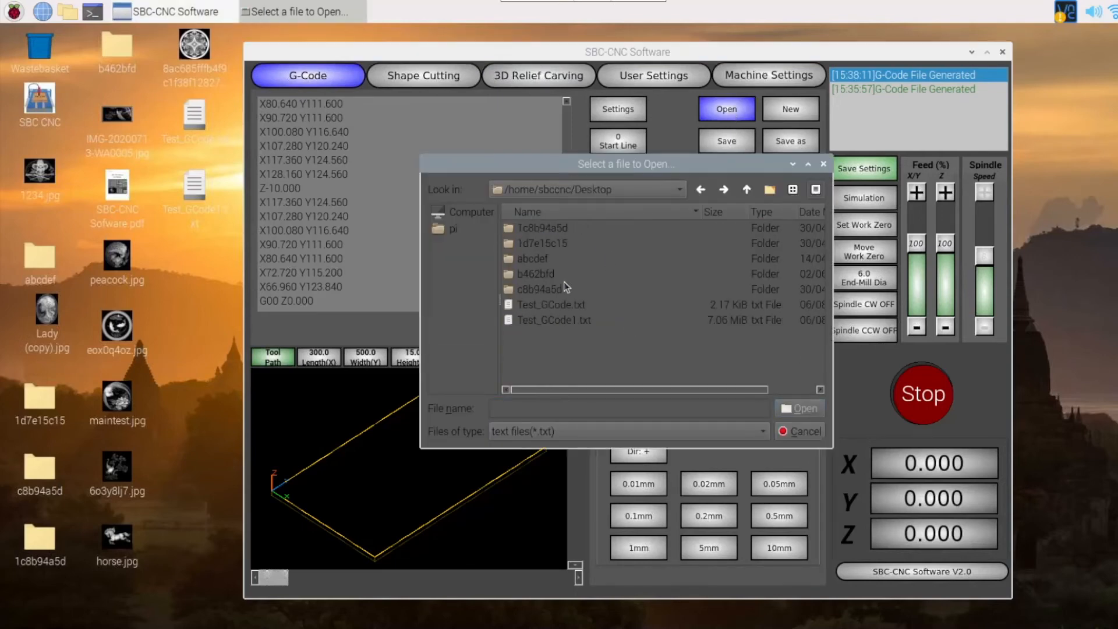
{"action": "left_click", "coordinate": [798, 431]}
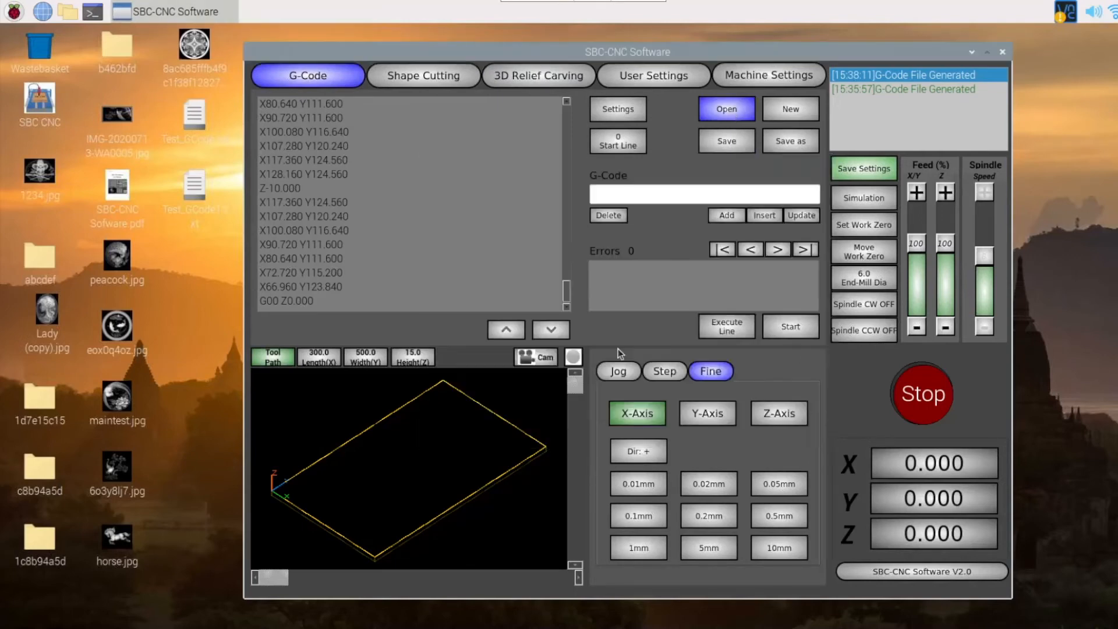
{"action": "mouse_move", "coordinate": [717, 143]}
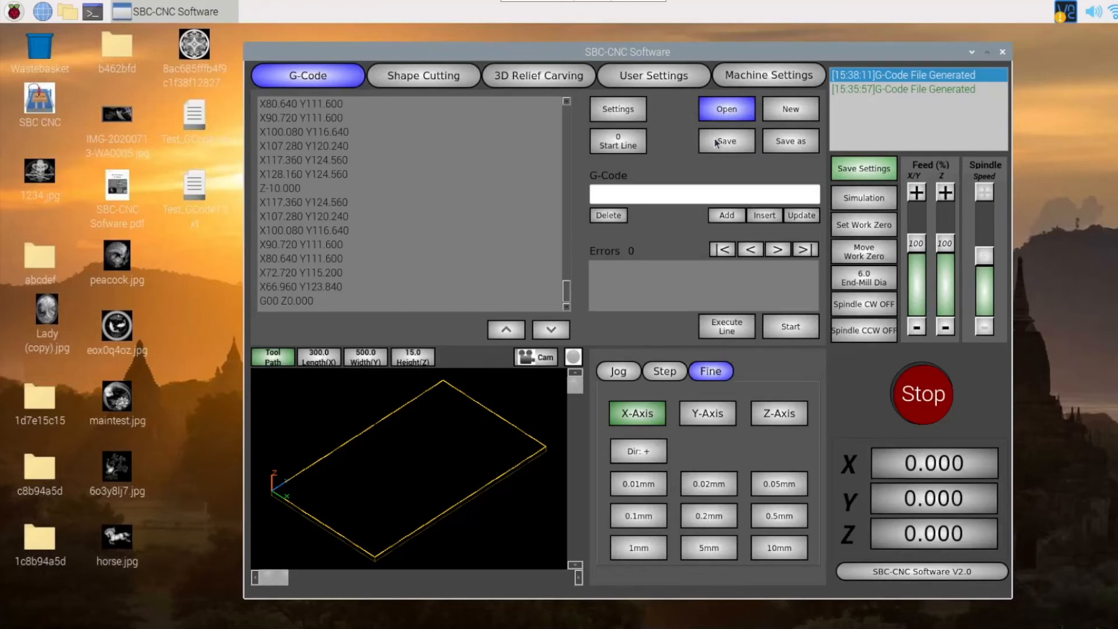
{"action": "mouse_move", "coordinate": [421, 228]}
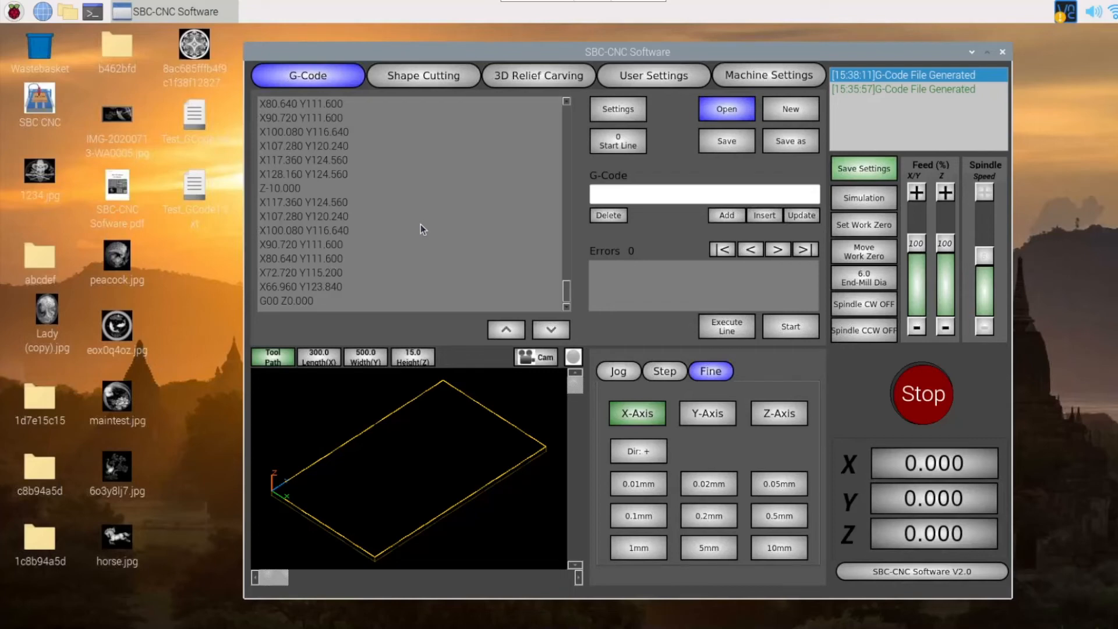
{"action": "mouse_move", "coordinate": [567, 295]}
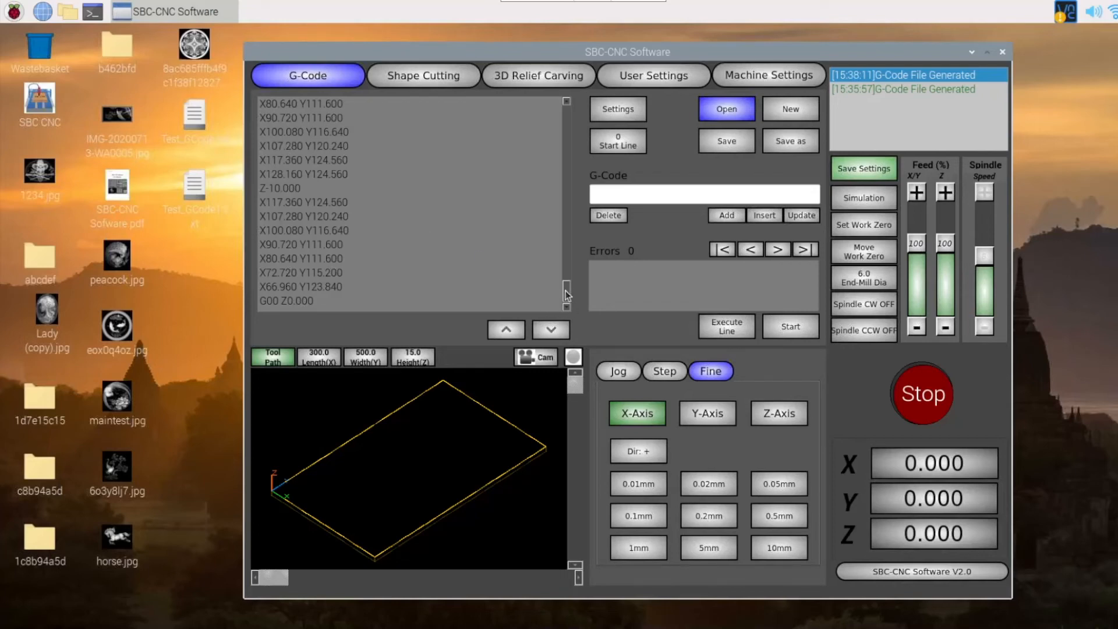
{"action": "mouse_move", "coordinate": [180, 206]}
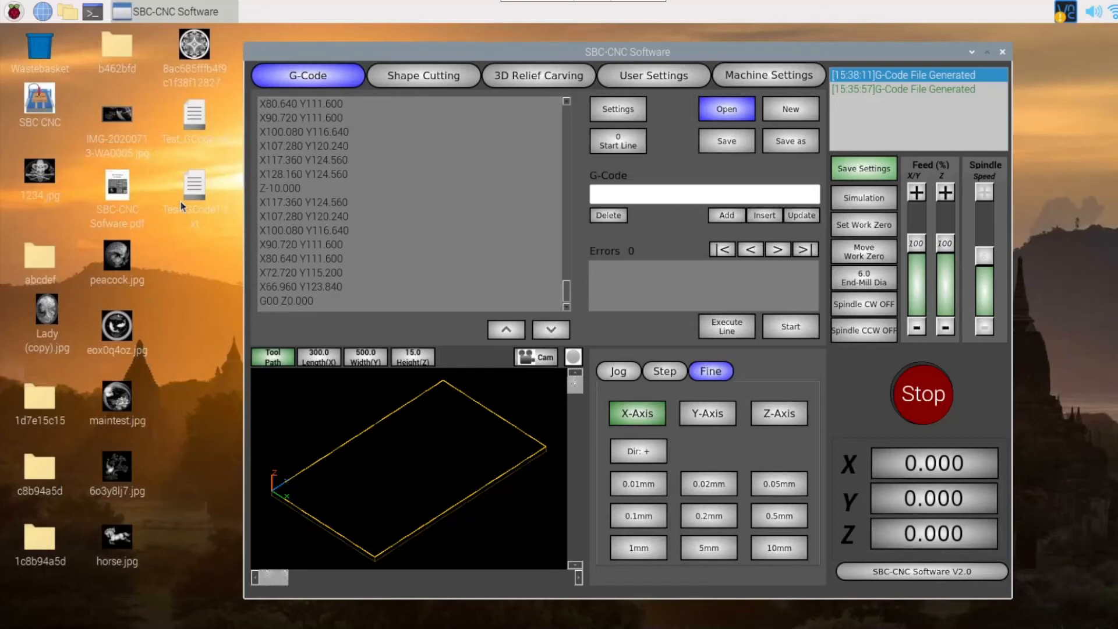
{"action": "scroll", "scroll_direction": "down", "scroll_amount": 3}
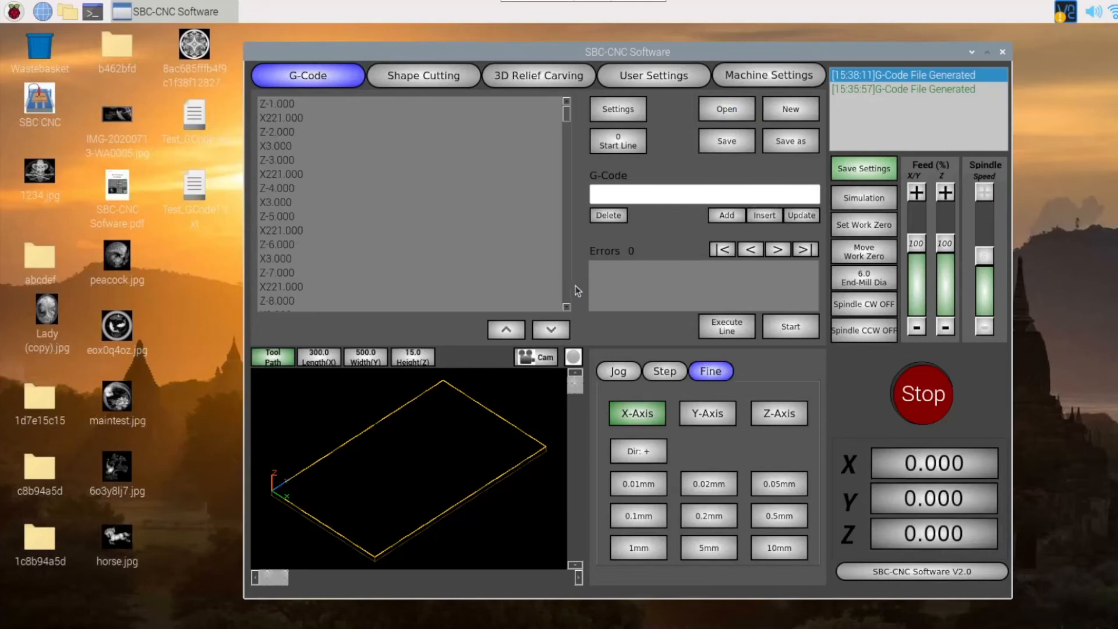
{"action": "mouse_move", "coordinate": [562, 141]}
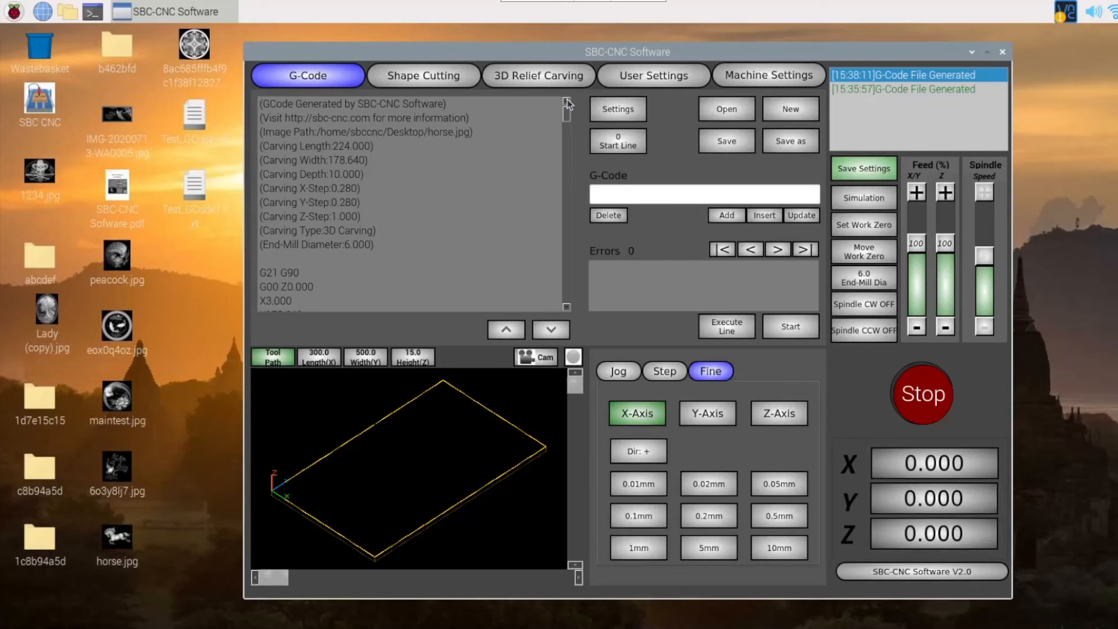
{"action": "mouse_move", "coordinate": [569, 123]}
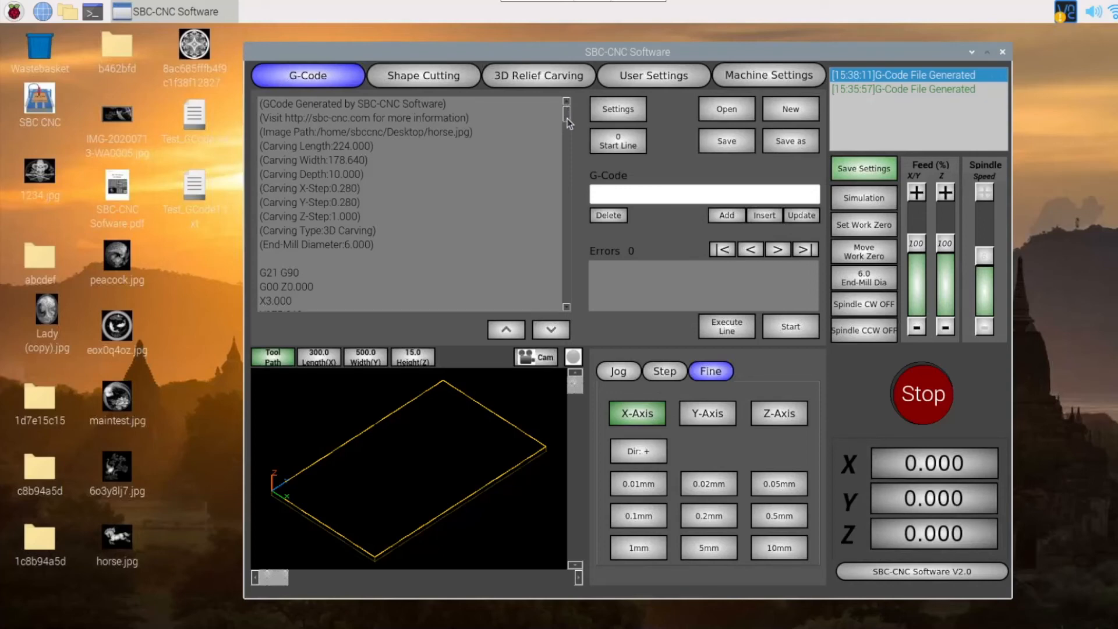
{"action": "scroll", "scroll_direction": "down", "scroll_amount": 3}
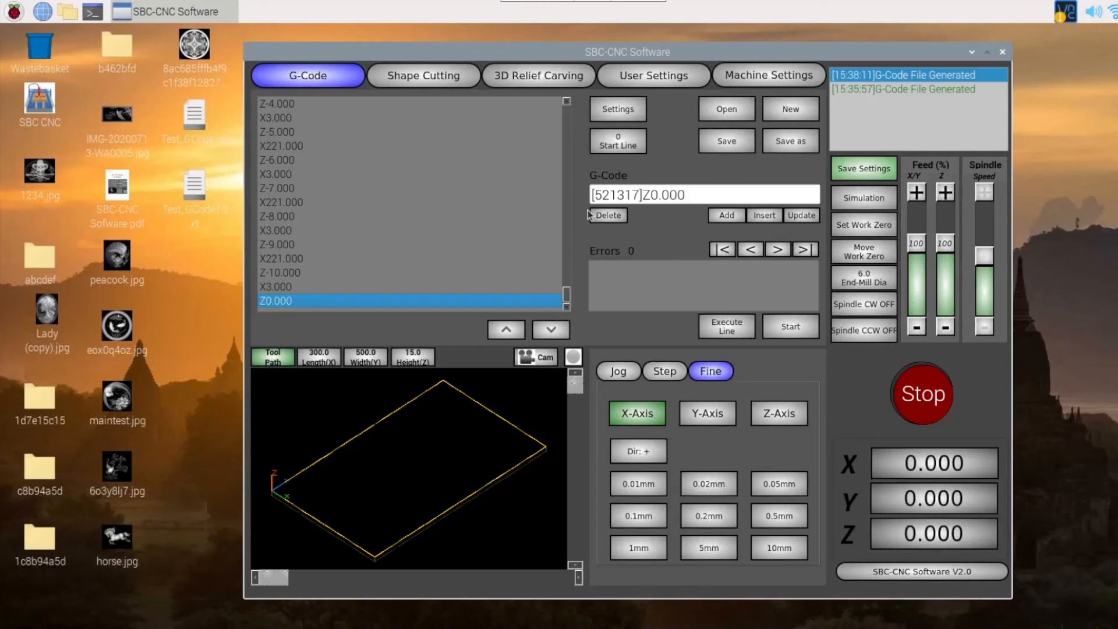
{"action": "mouse_move", "coordinate": [575, 293]}
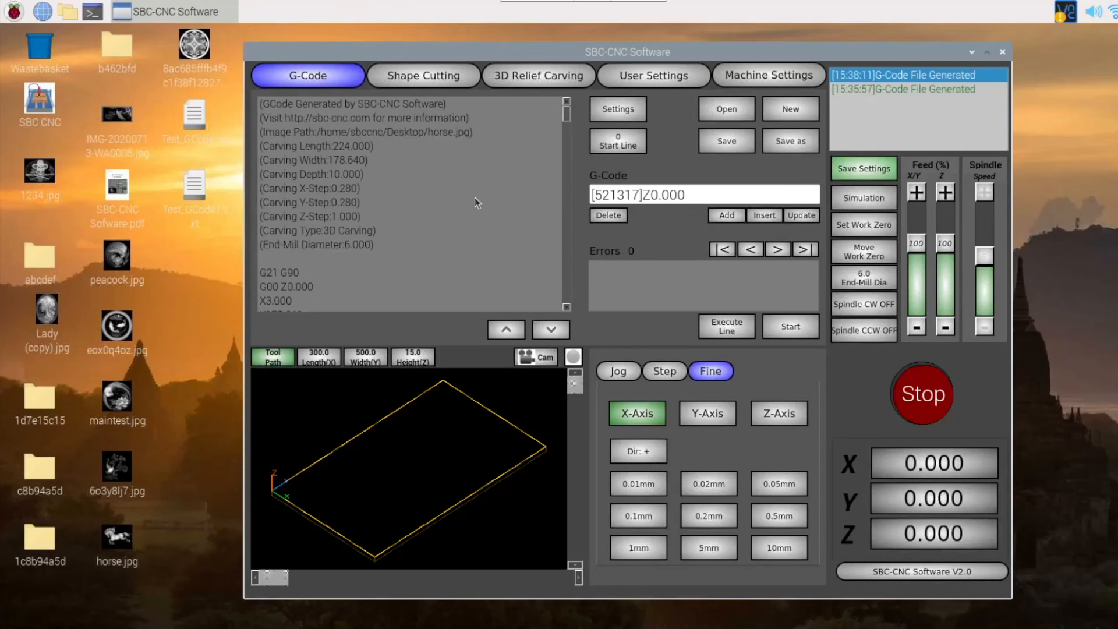
Compare the G-code listing with the horse relief settings, ending on 3D Relief Carving.
{"action": "left_click", "coordinate": [537, 75]}
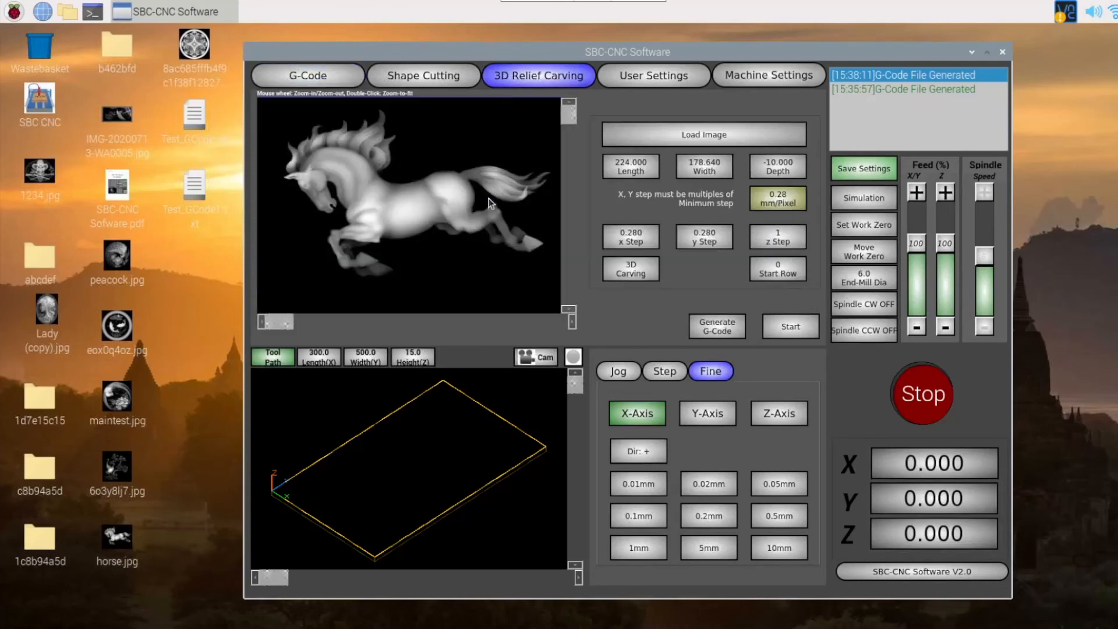
{"action": "left_click", "coordinate": [308, 75]}
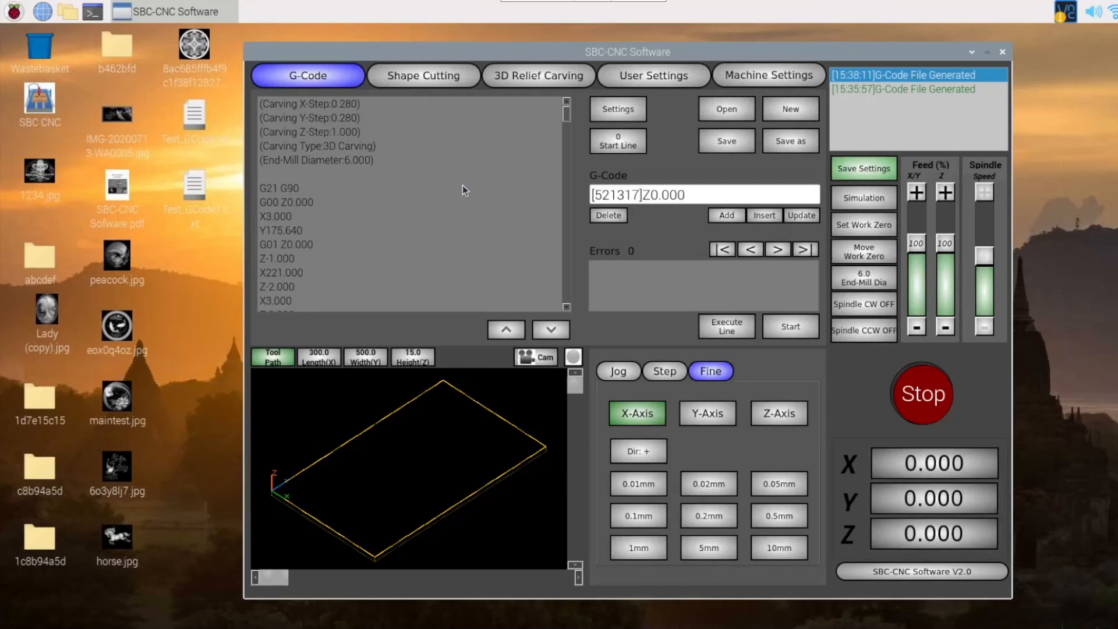
{"action": "left_click", "coordinate": [538, 75]}
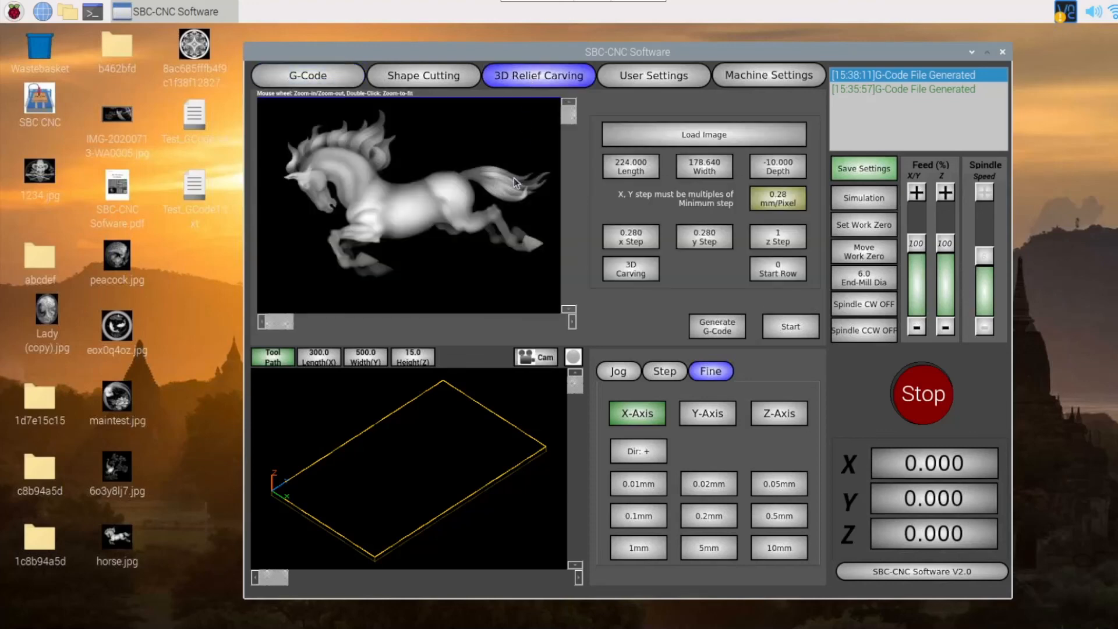
{"action": "mouse_move", "coordinate": [670, 326]}
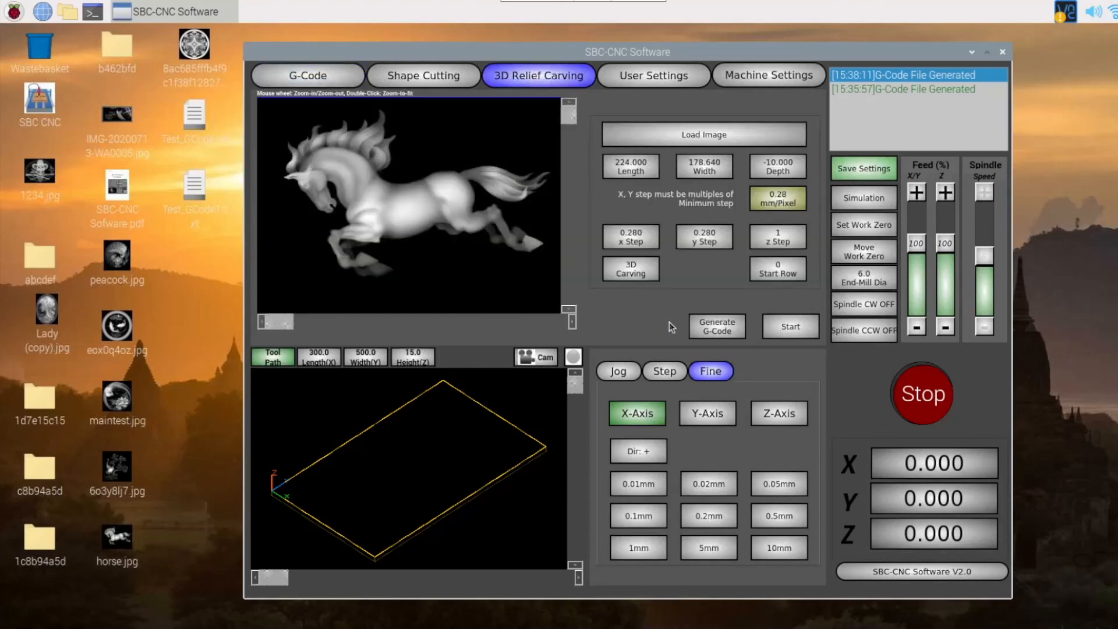
{"action": "mouse_move", "coordinate": [381, 200]}
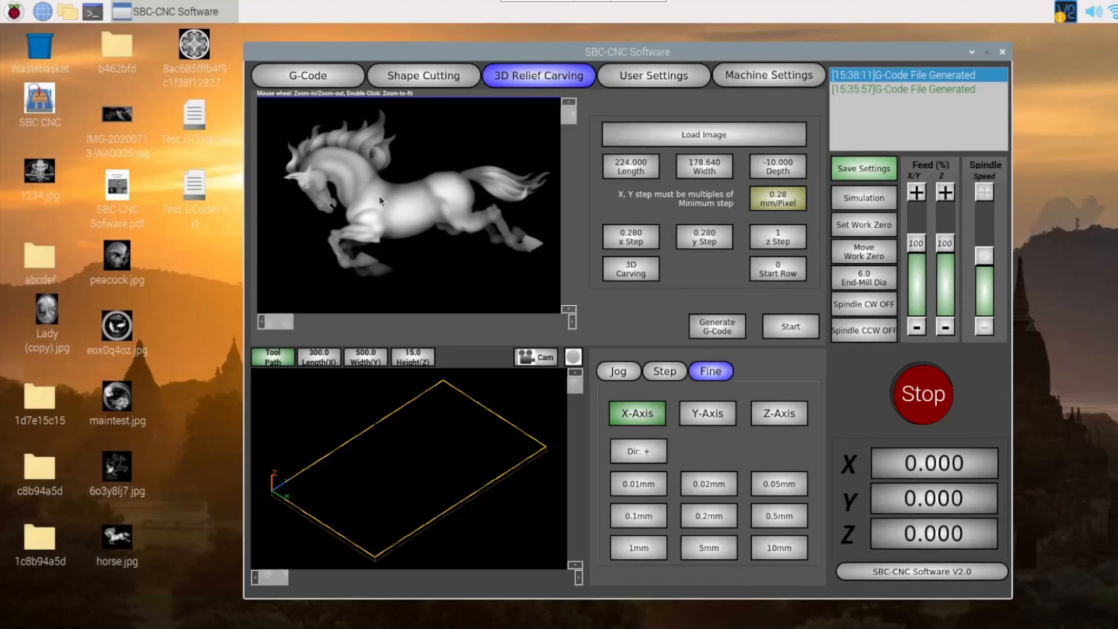
{"action": "mouse_move", "coordinate": [790, 385]}
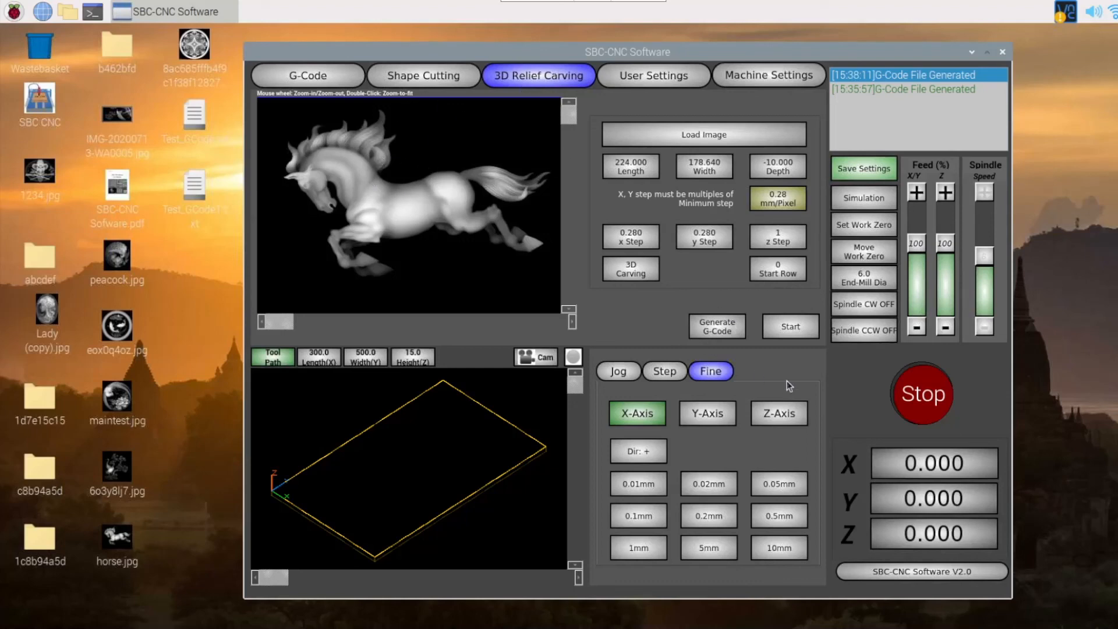
{"action": "mouse_move", "coordinate": [816, 308]}
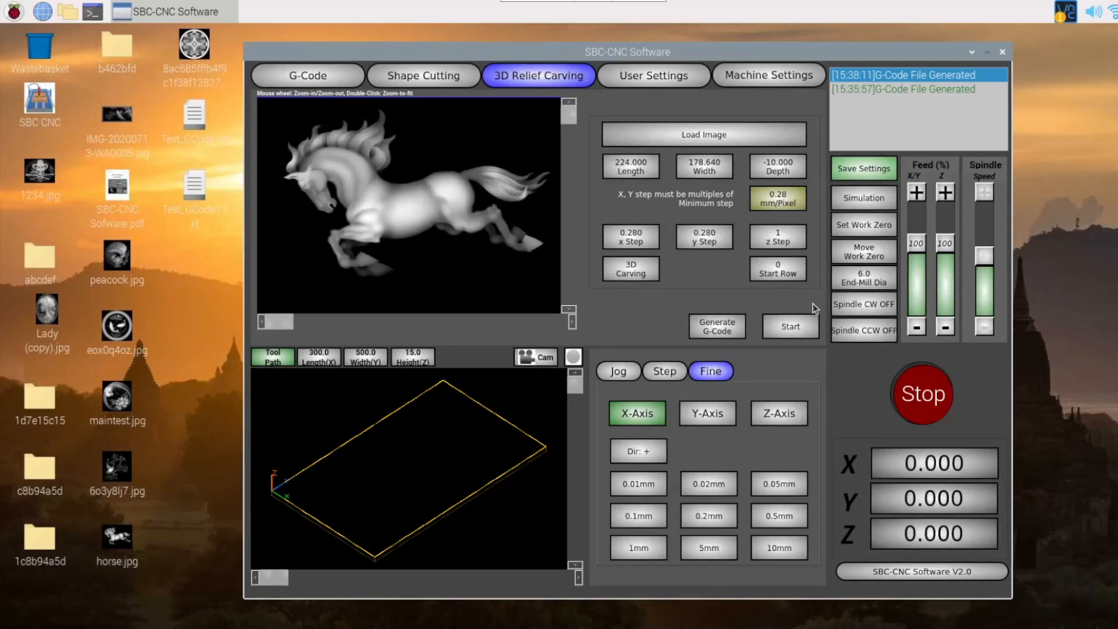
{"action": "mouse_move", "coordinate": [809, 331]}
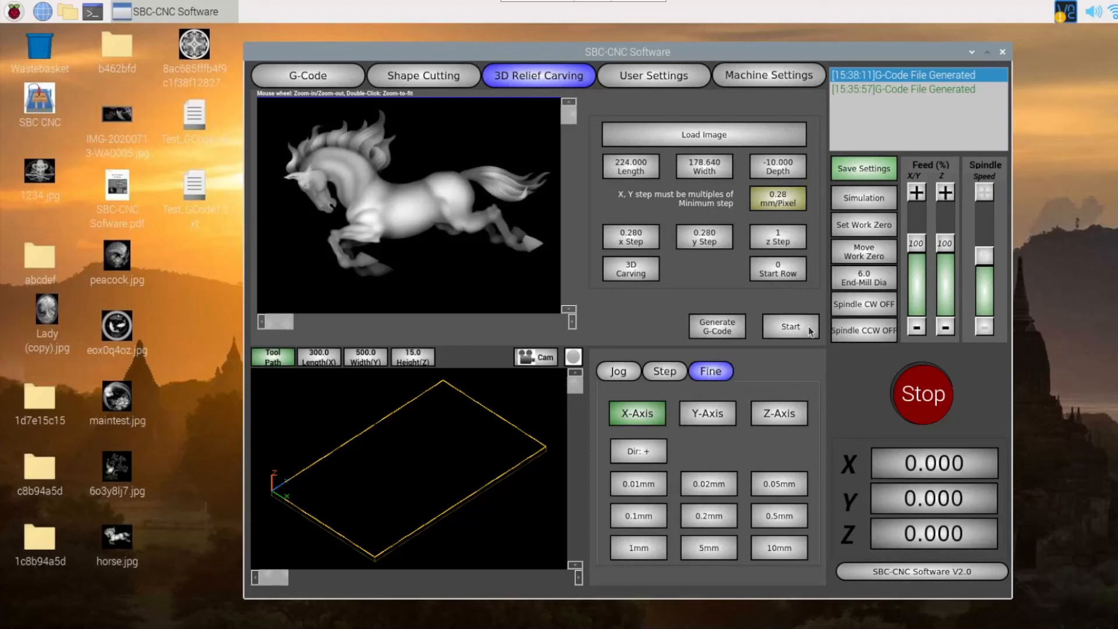
{"action": "mouse_move", "coordinate": [303, 153]}
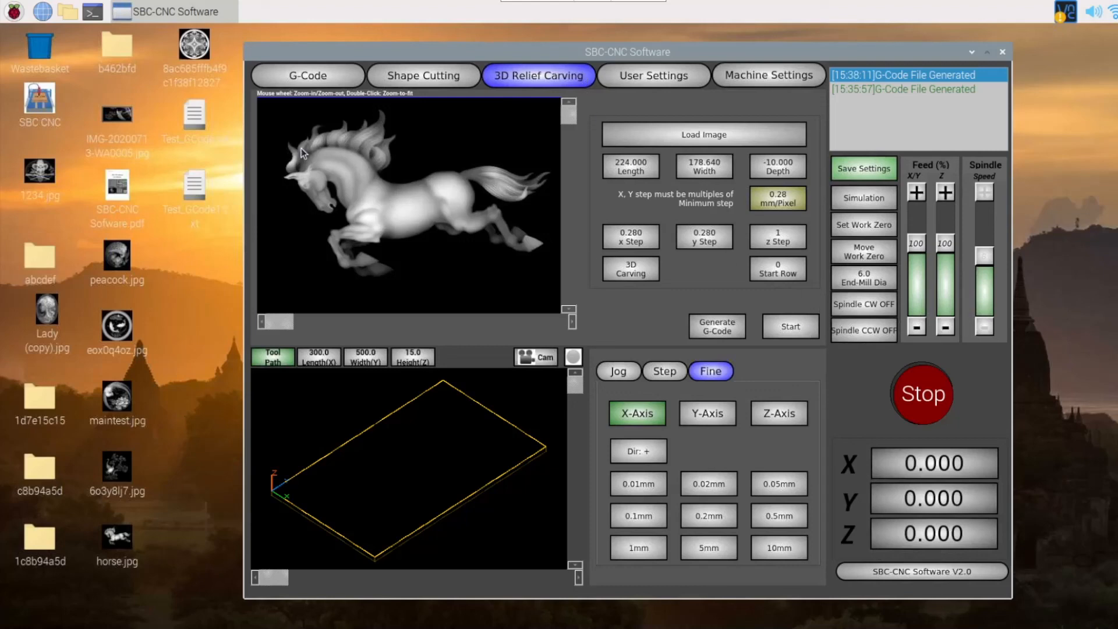
{"action": "left_click", "coordinate": [307, 75]}
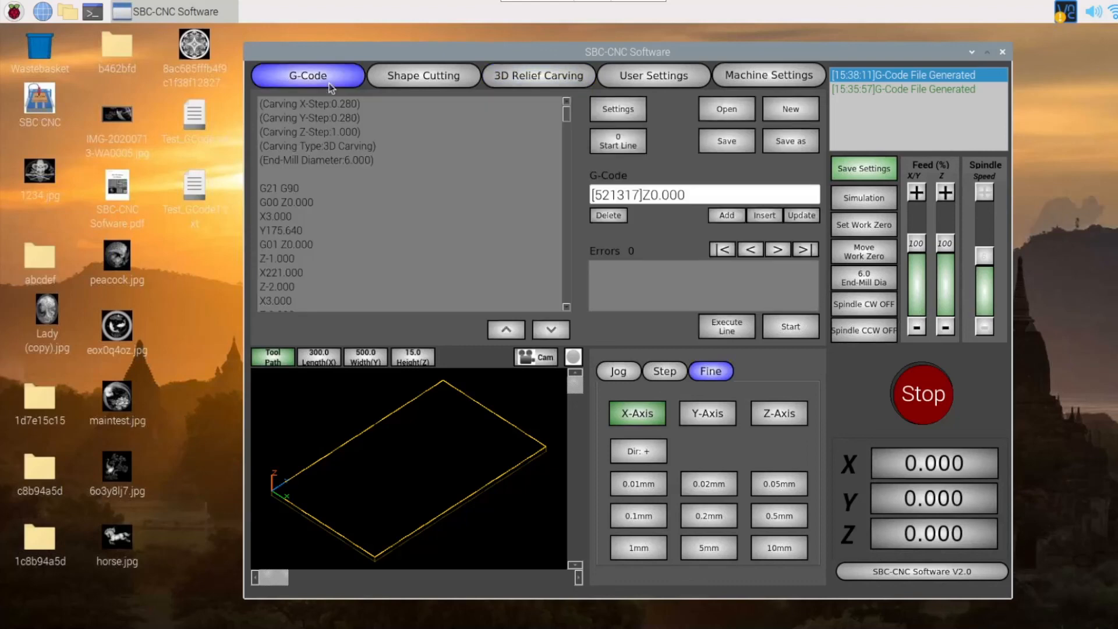
{"action": "mouse_move", "coordinate": [464, 102]}
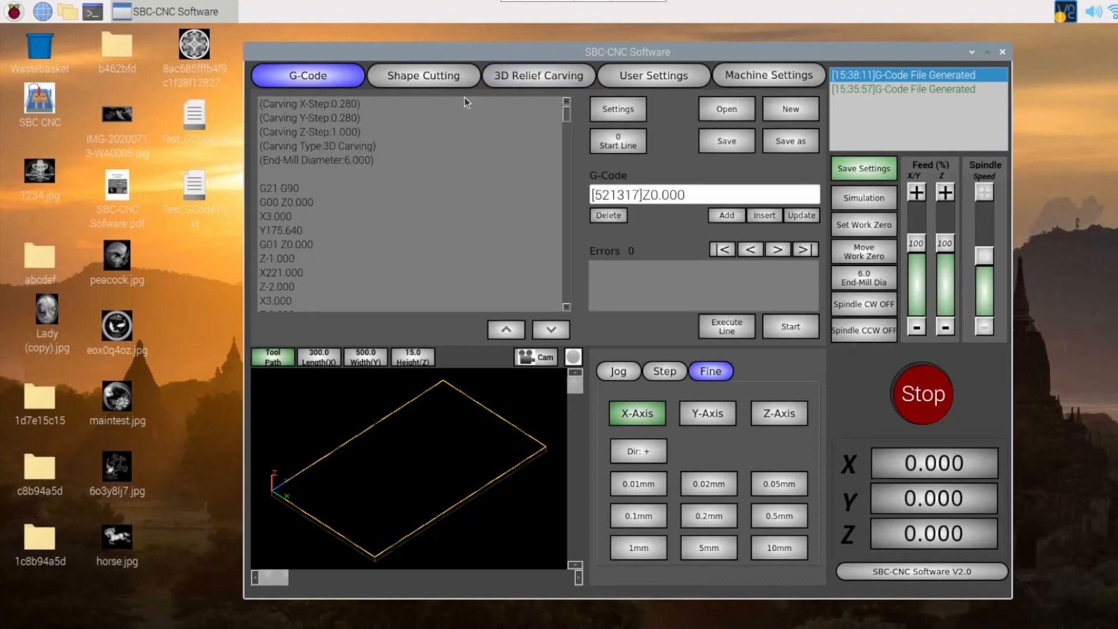
{"action": "left_click", "coordinate": [538, 75]}
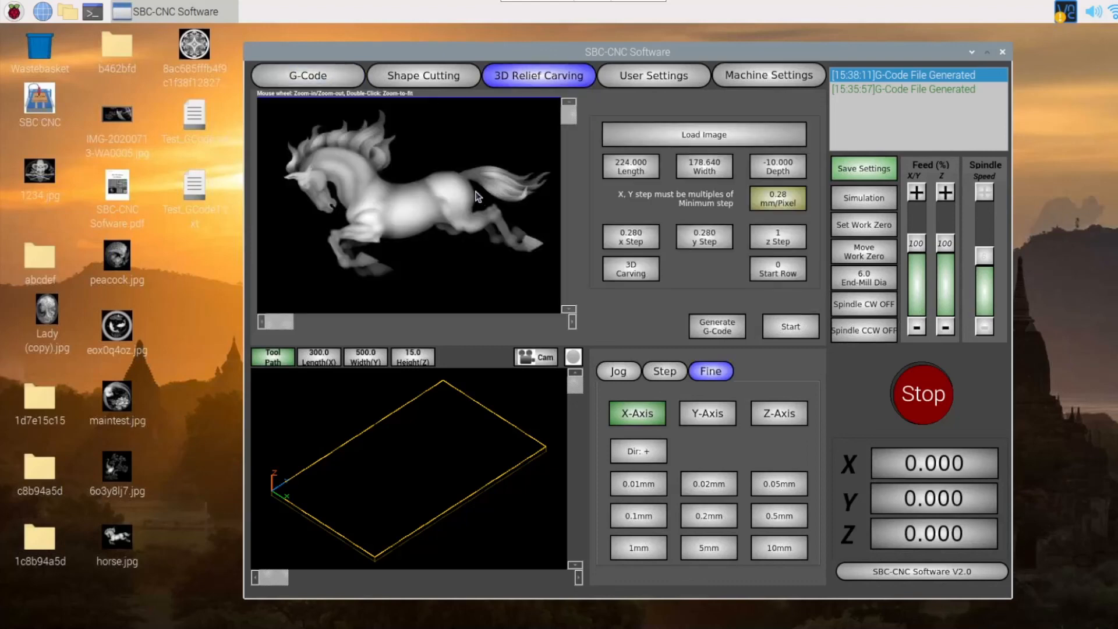